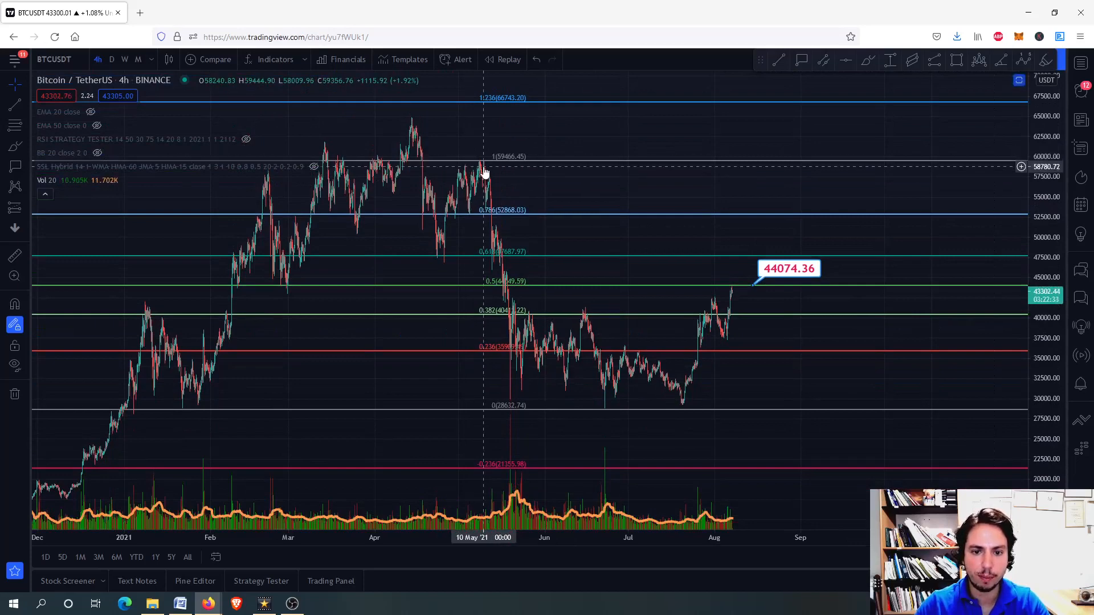
mouse_move(627, 401)
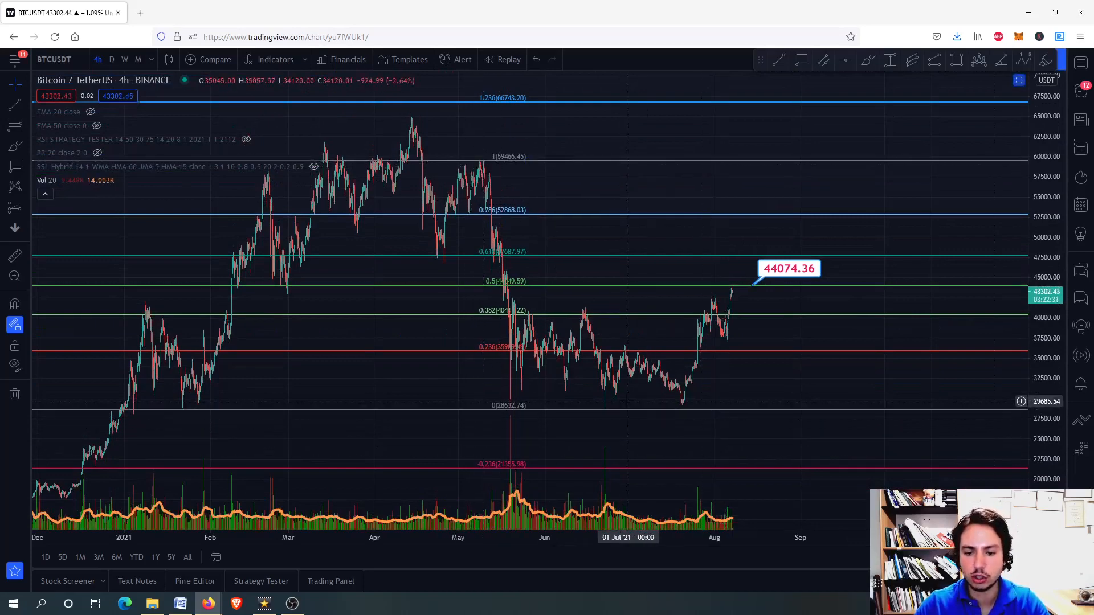
mouse_move(605, 411)
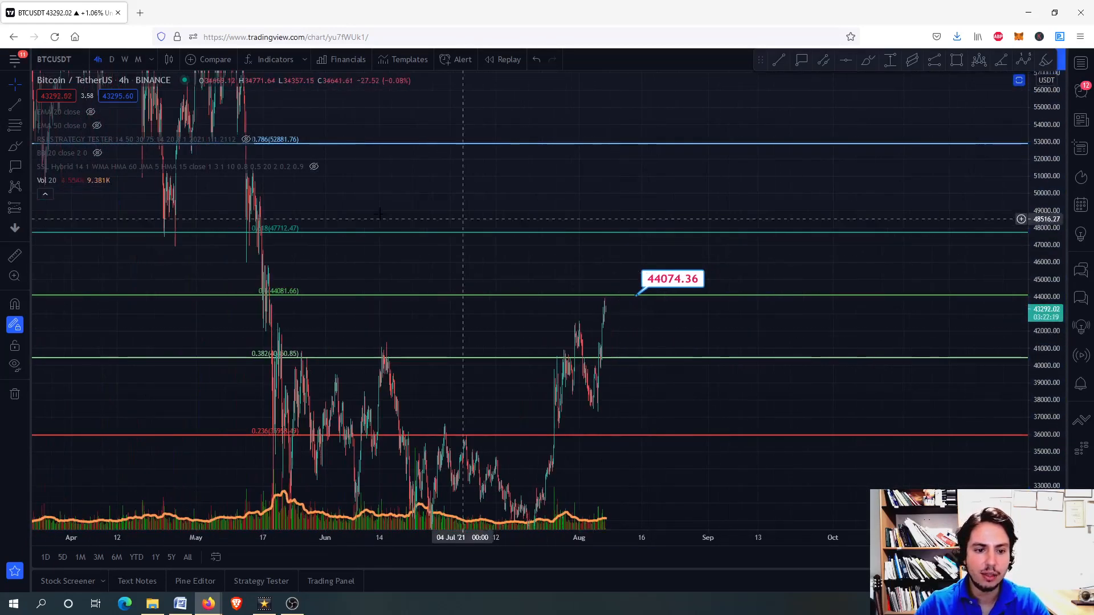
mouse_move(502, 235)
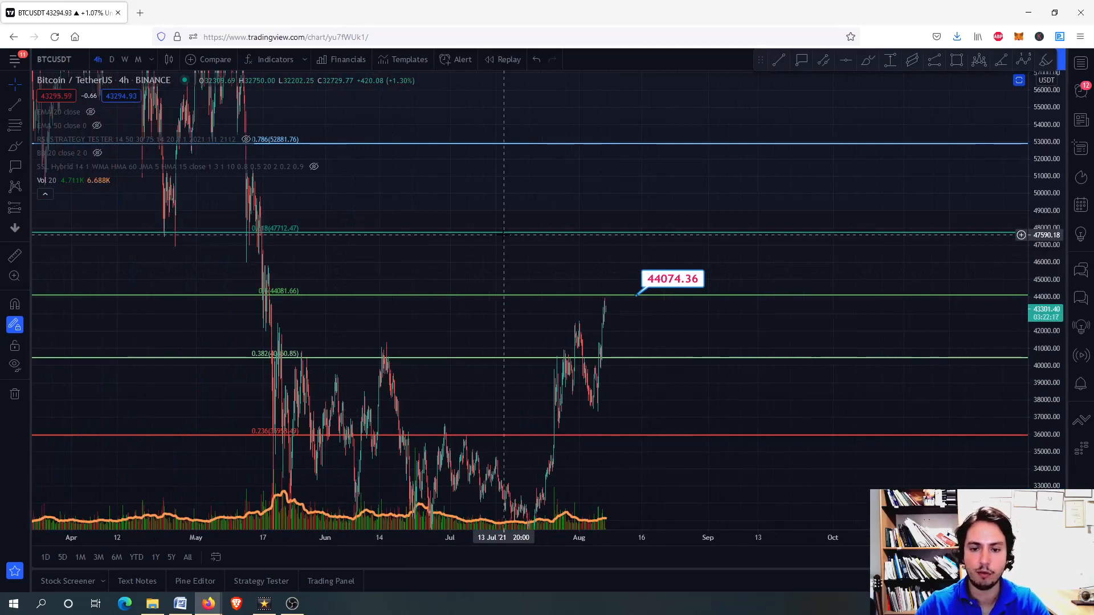
mouse_move(508, 255)
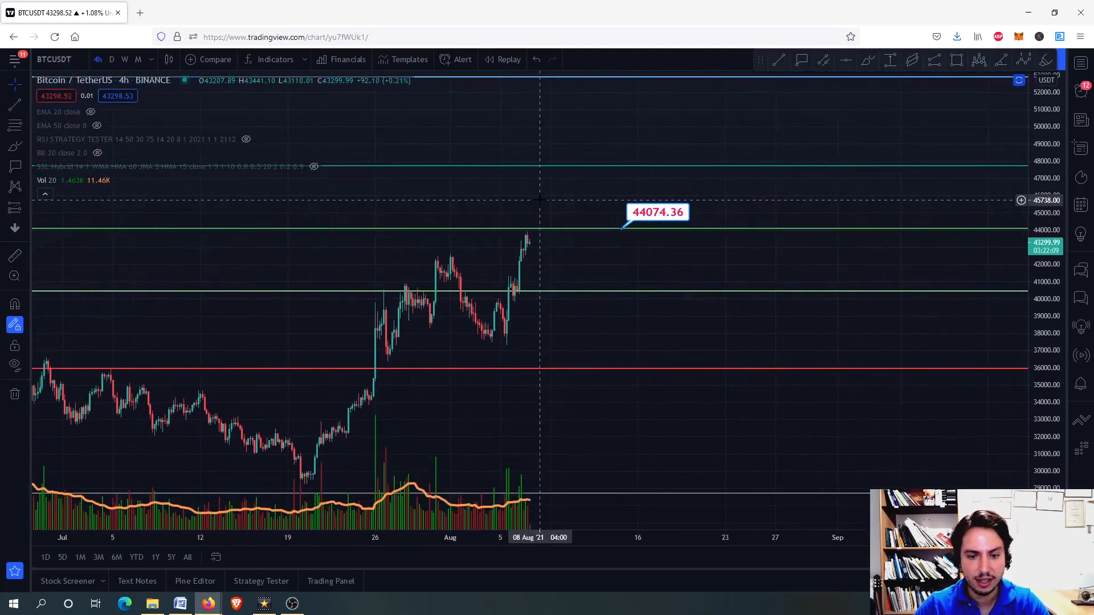
mouse_move(468, 273)
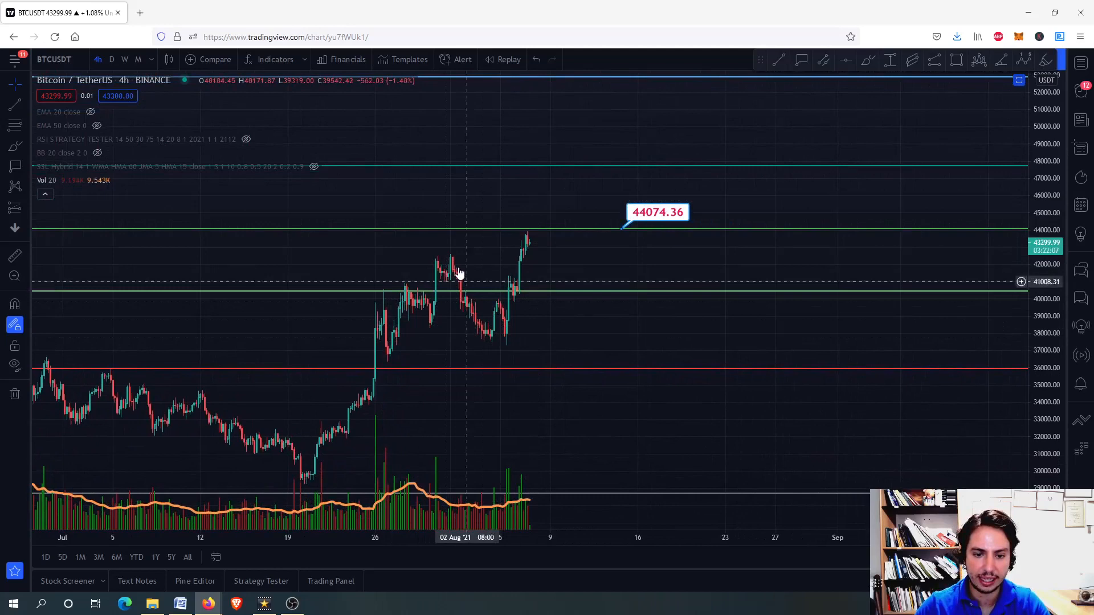
mouse_move(498, 342)
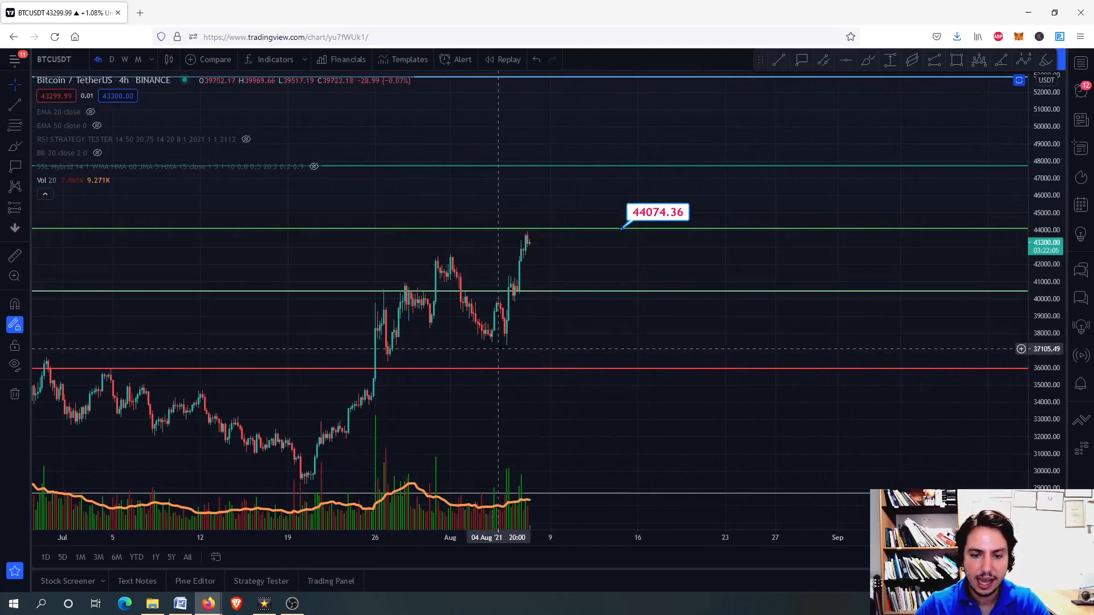
mouse_move(605, 254)
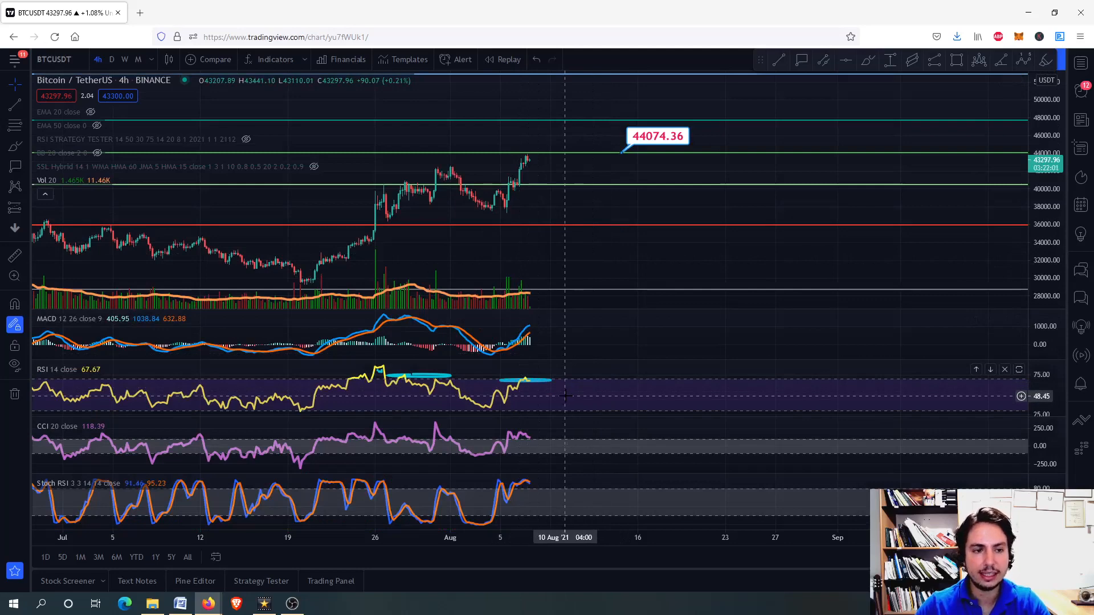
left_click(1018, 369)
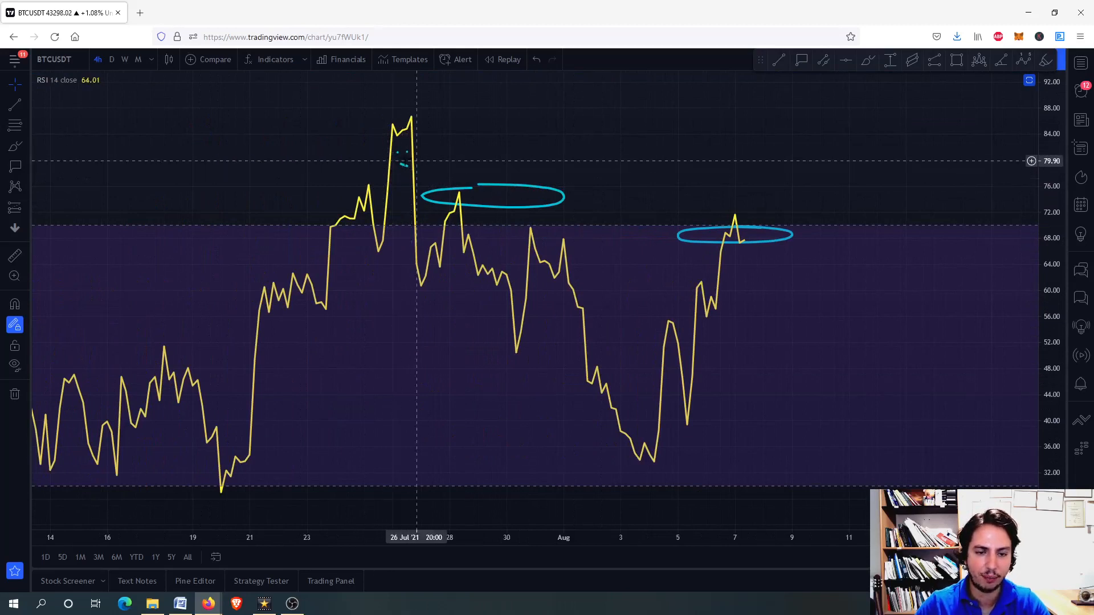
mouse_move(392, 152)
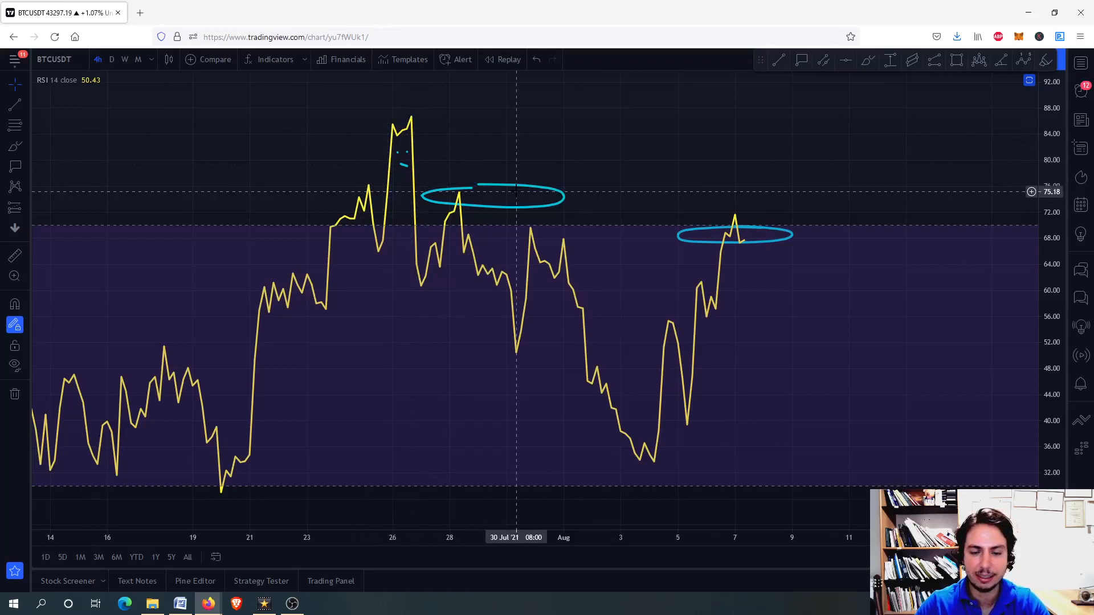
left_click(541, 198)
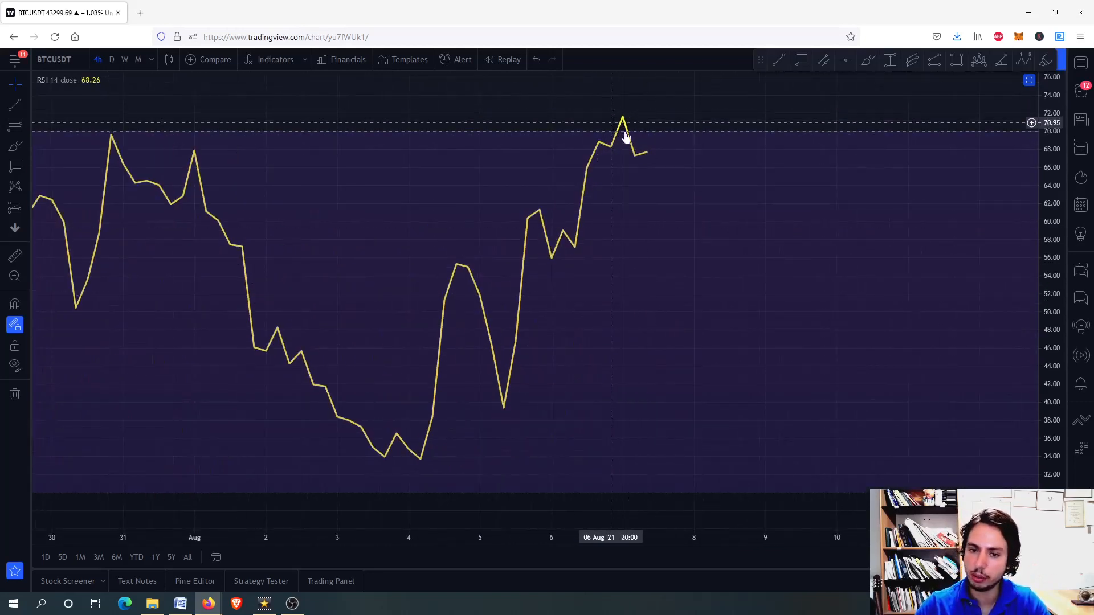
mouse_move(704, 242)
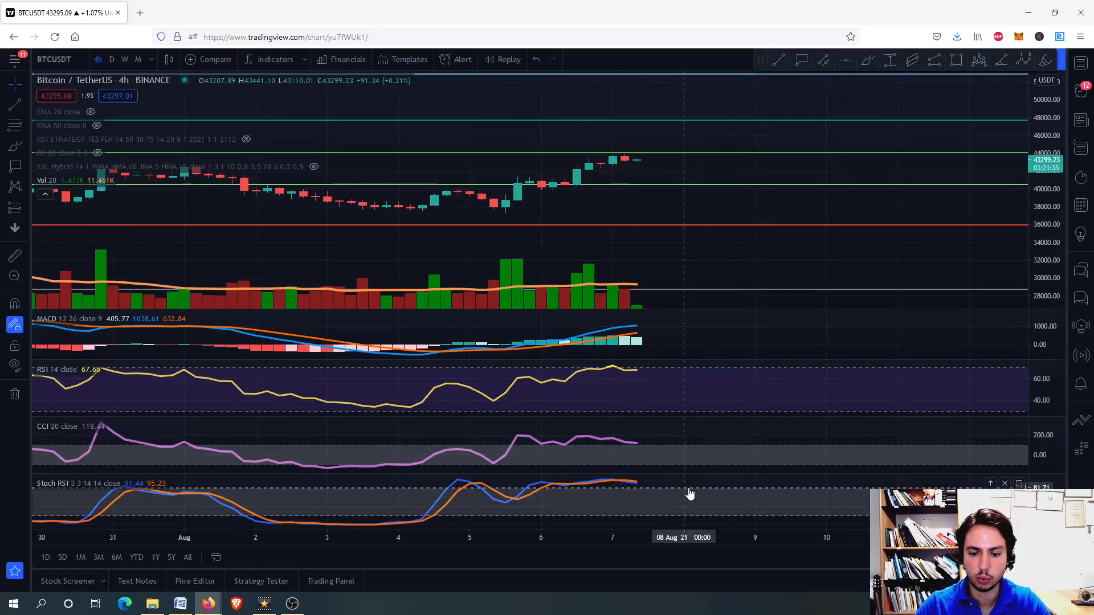
mouse_move(663, 295)
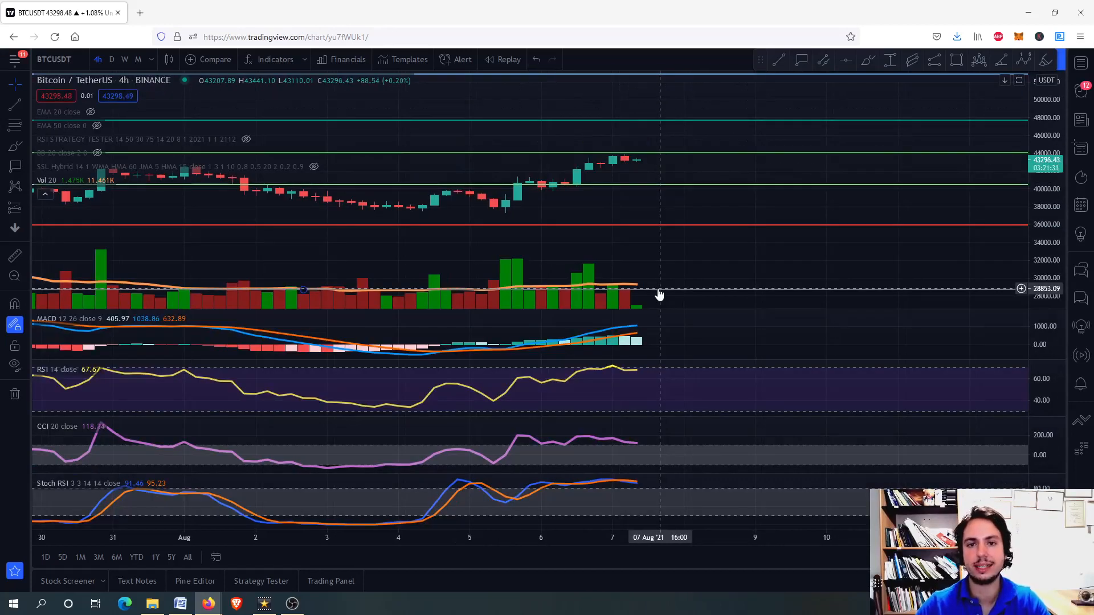
mouse_move(684, 250)
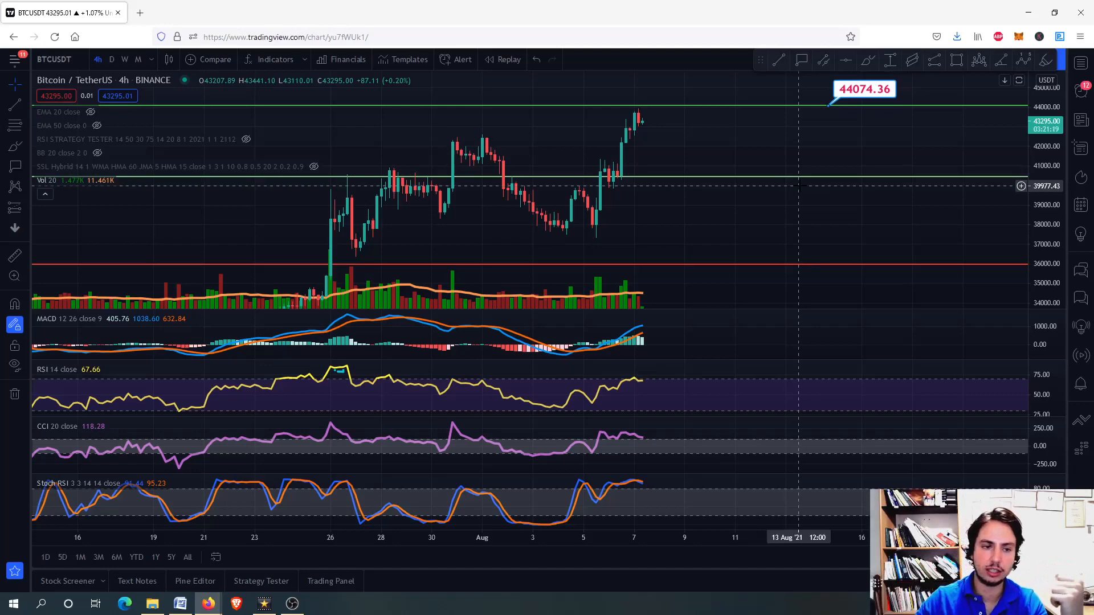
Switch BTCUSDT to the 1D timeframe and zoom the chart out slightly.
left_click(111, 58)
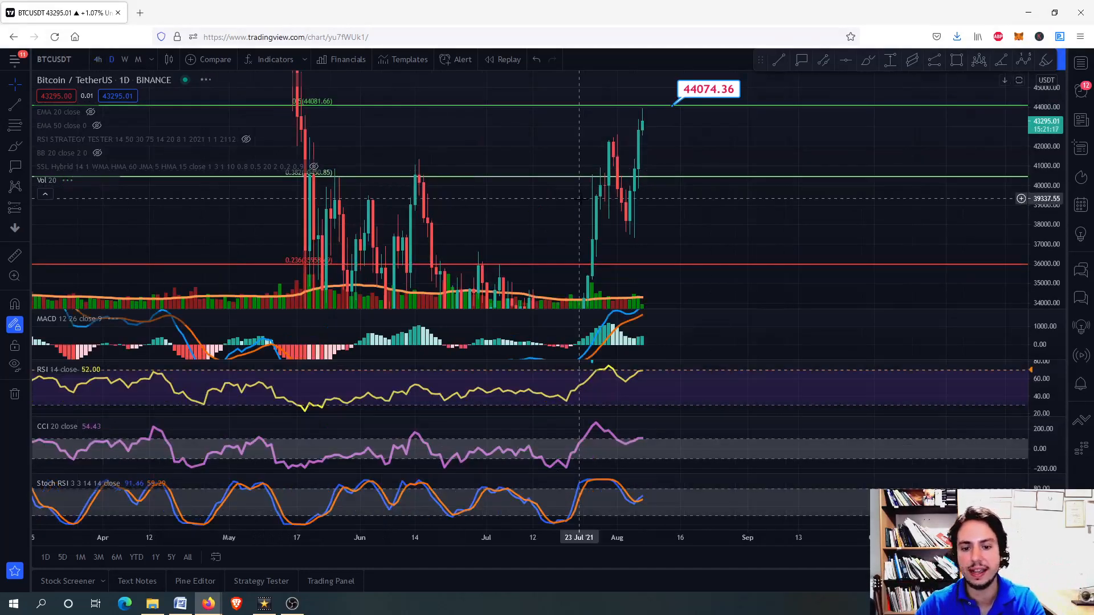
mouse_move(571, 139)
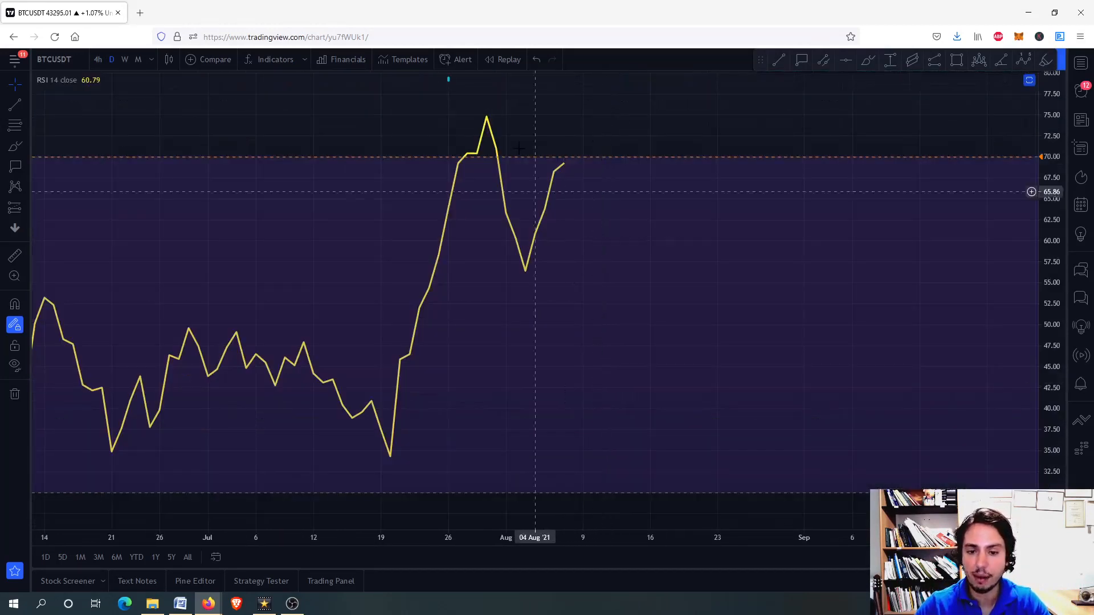
mouse_move(487, 95)
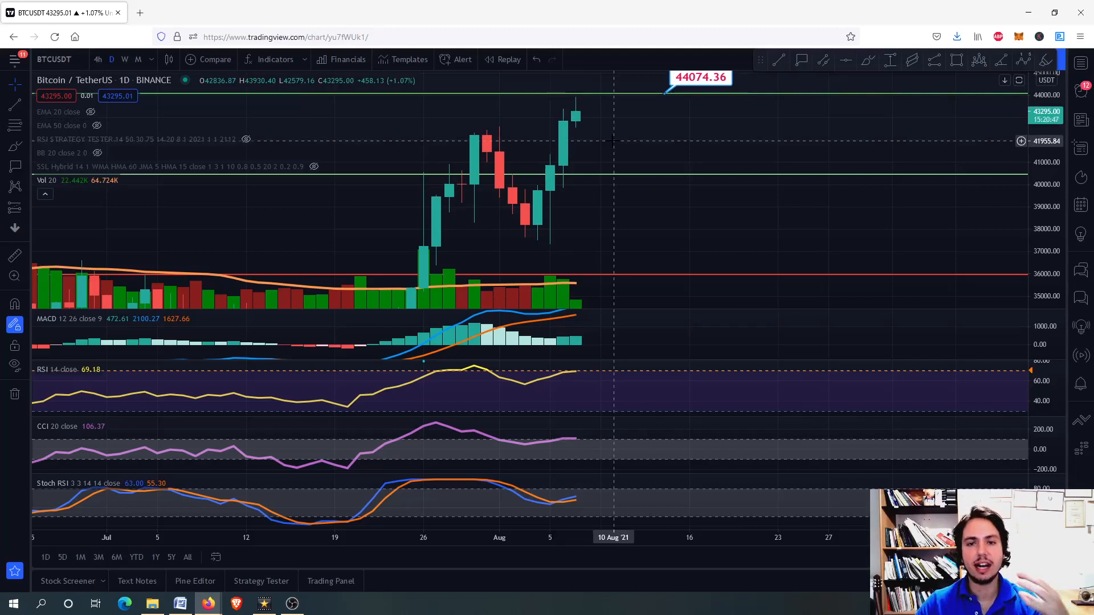
mouse_move(640, 126)
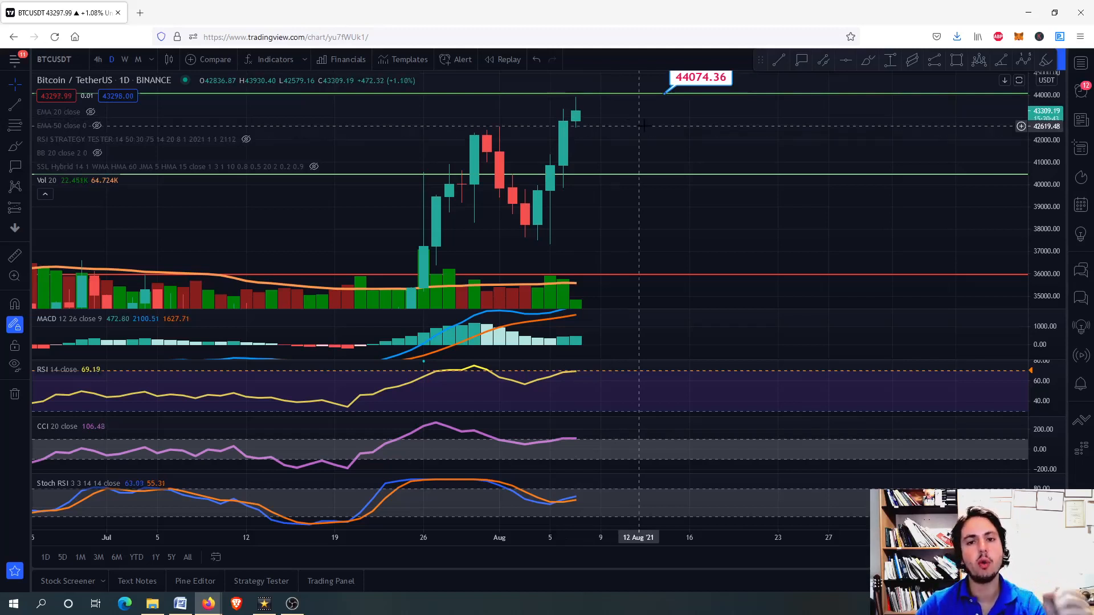
mouse_move(477, 217)
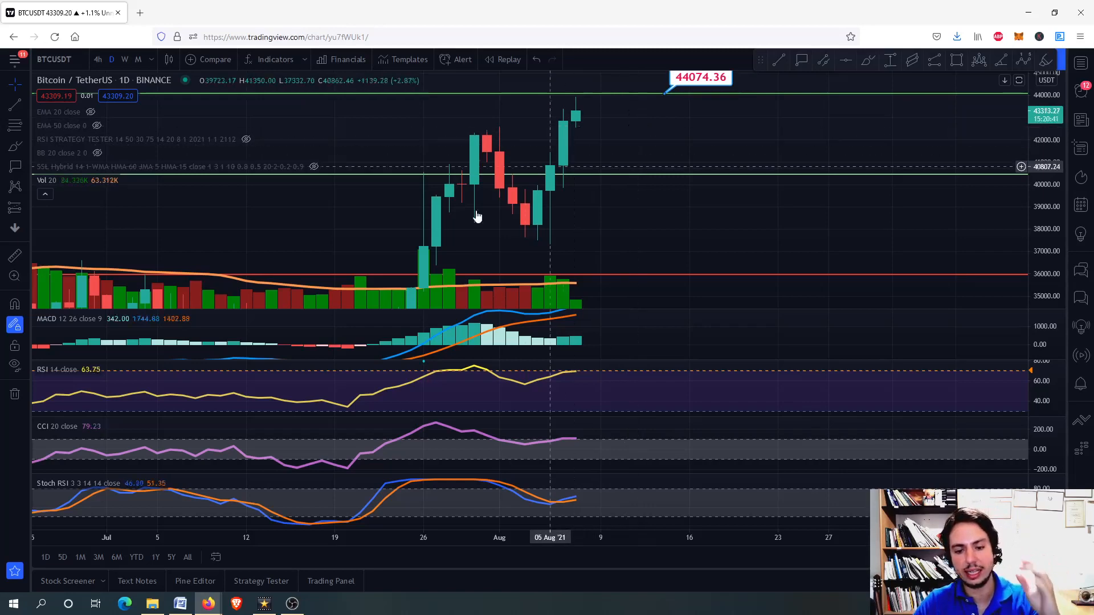
scroll("down", 3)
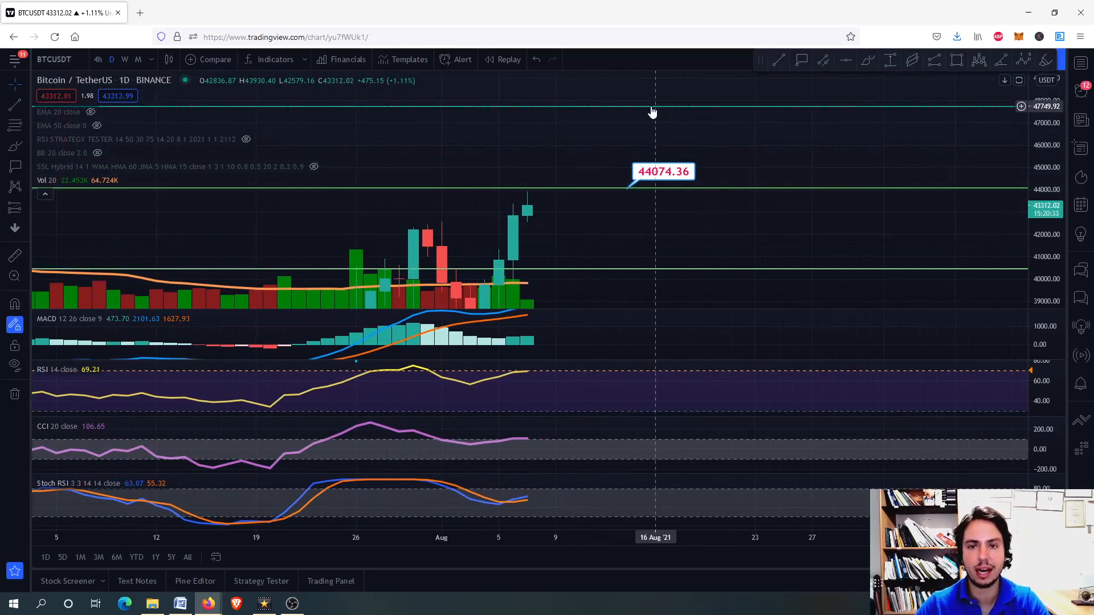
mouse_move(625, 123)
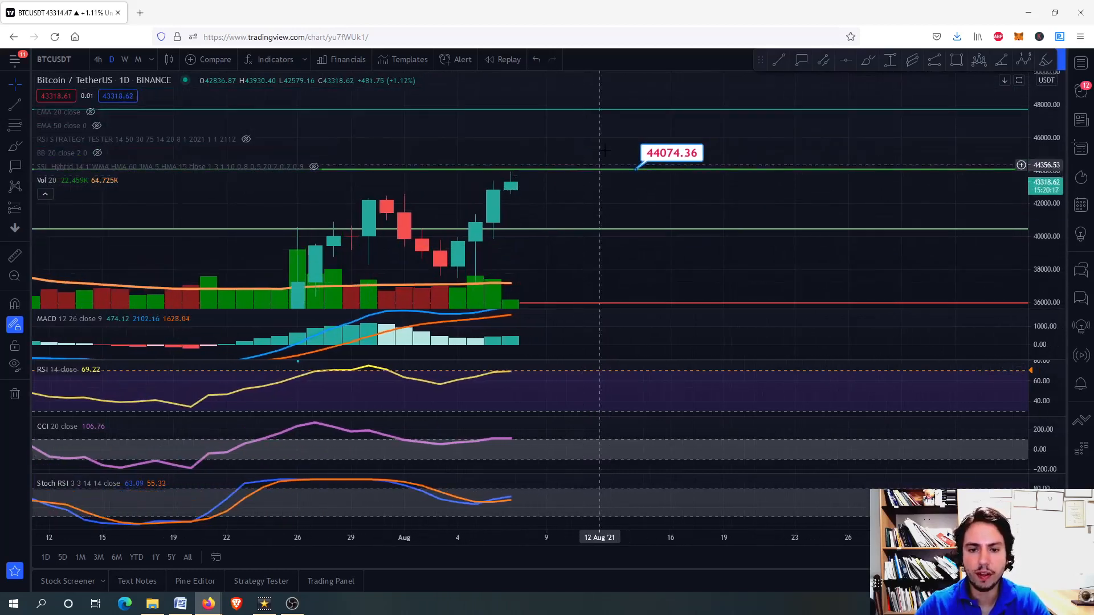
mouse_move(634, 109)
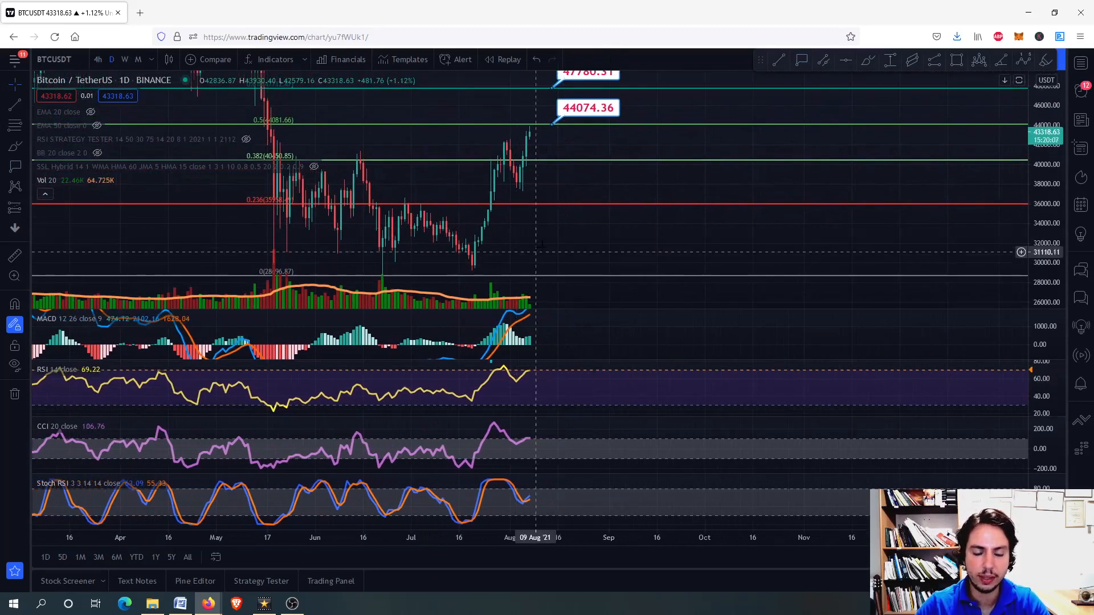
Clear all existing drawings via the chart context menu, then switch BTCUSDT to weekly candles.
right_click(535, 251)
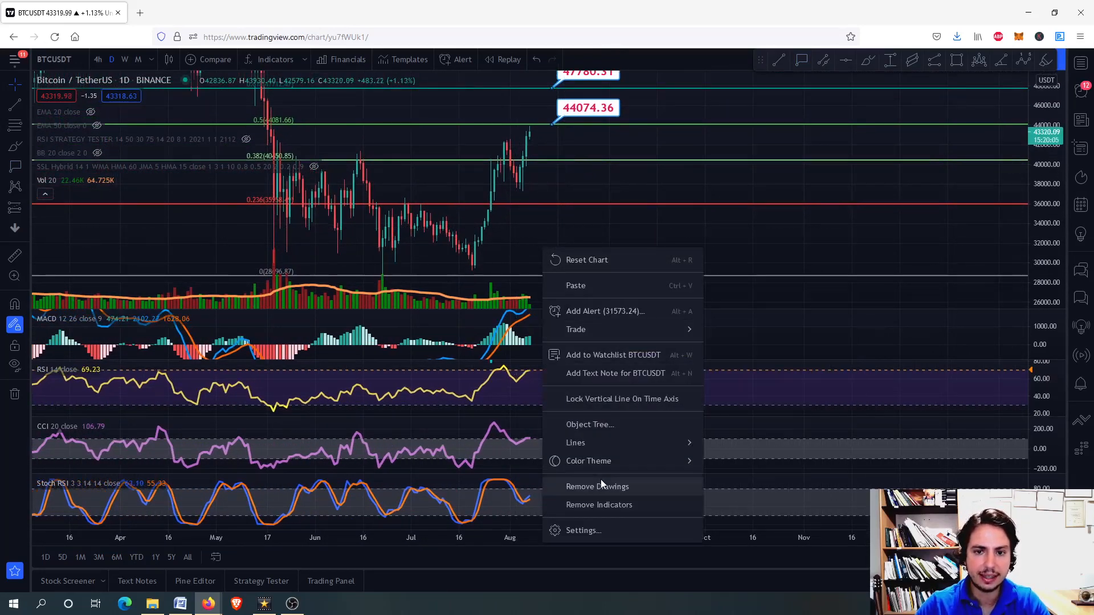
left_click(597, 486)
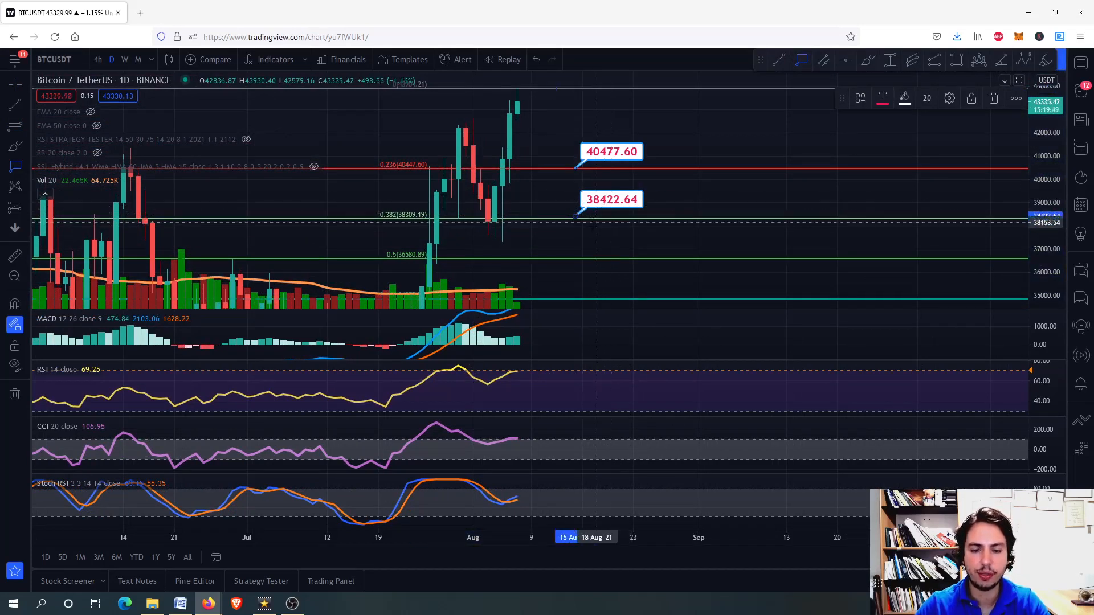
mouse_move(575, 222)
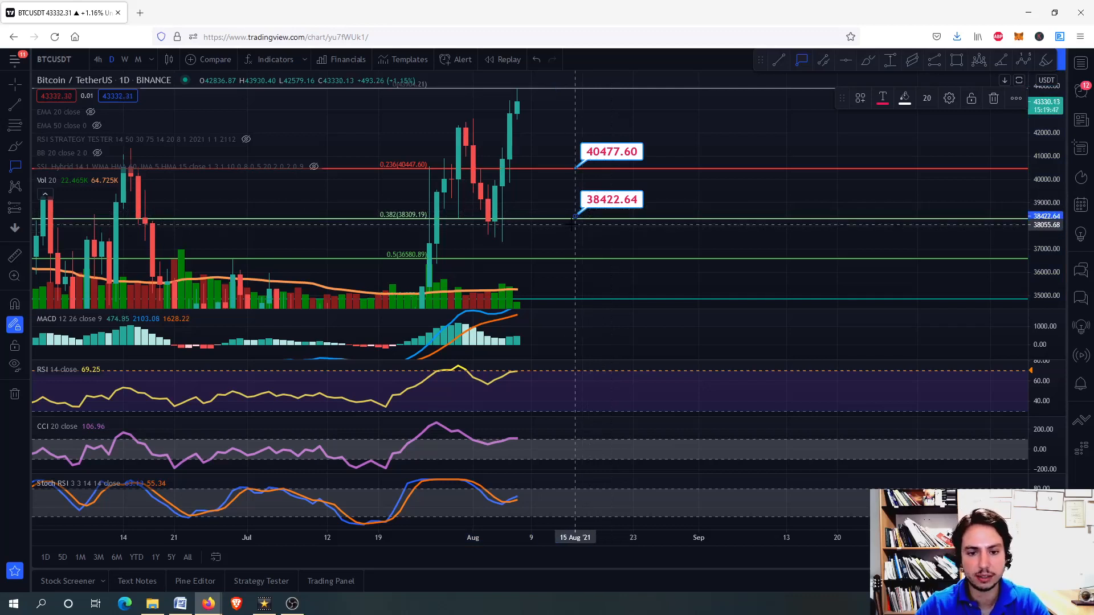
mouse_move(579, 217)
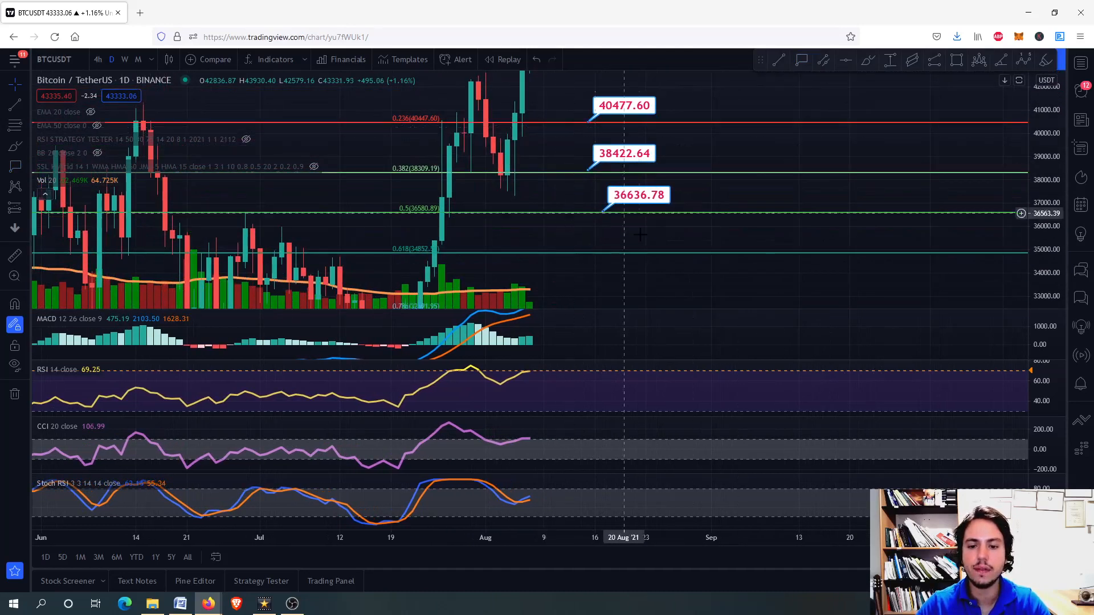
mouse_move(690, 247)
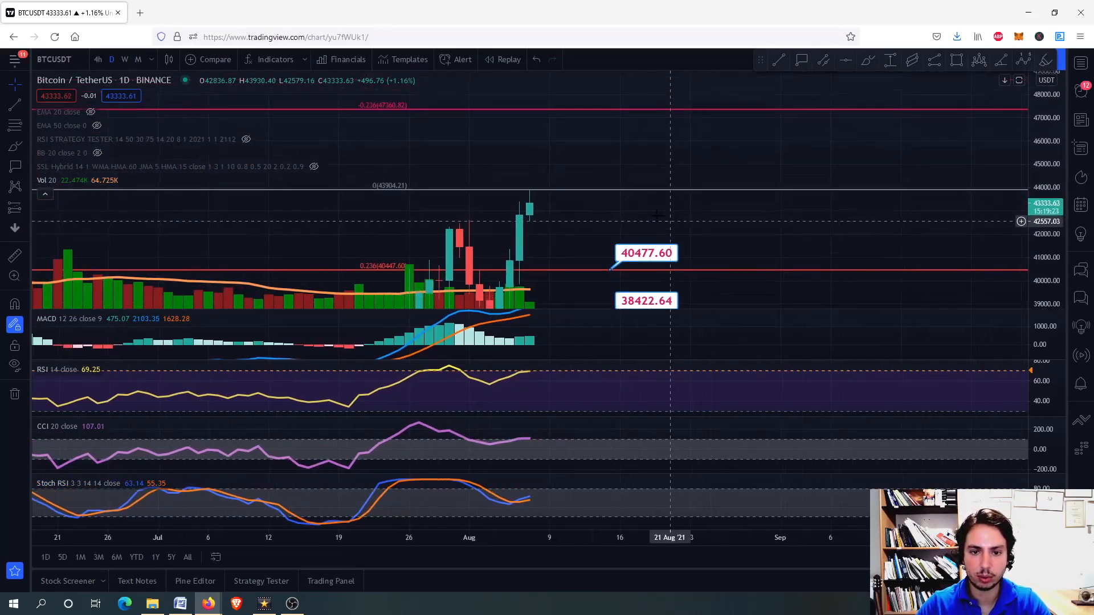
mouse_move(609, 113)
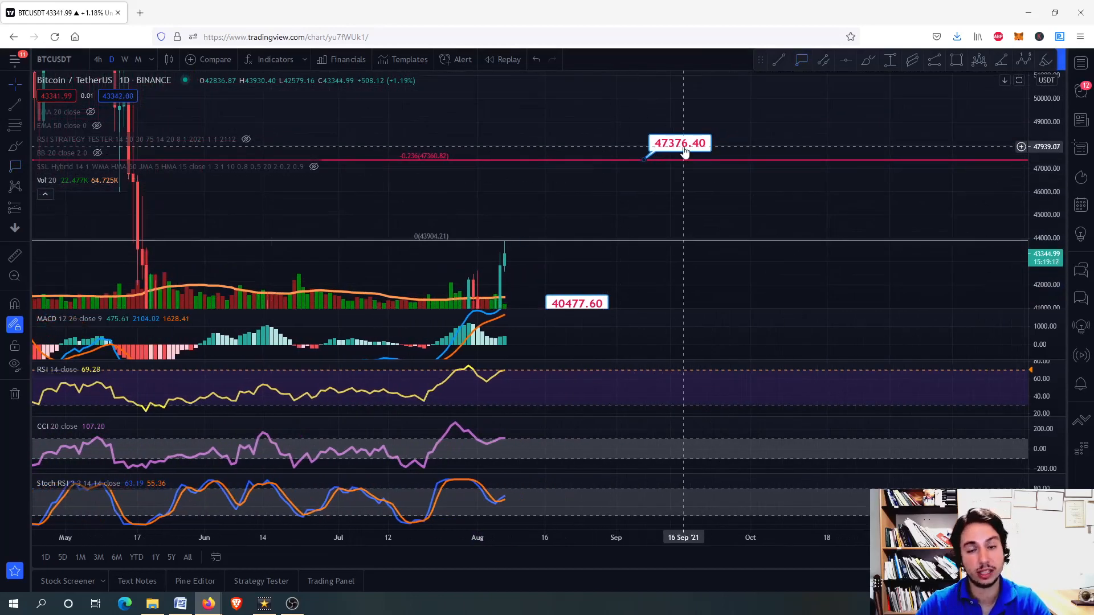
mouse_move(689, 148)
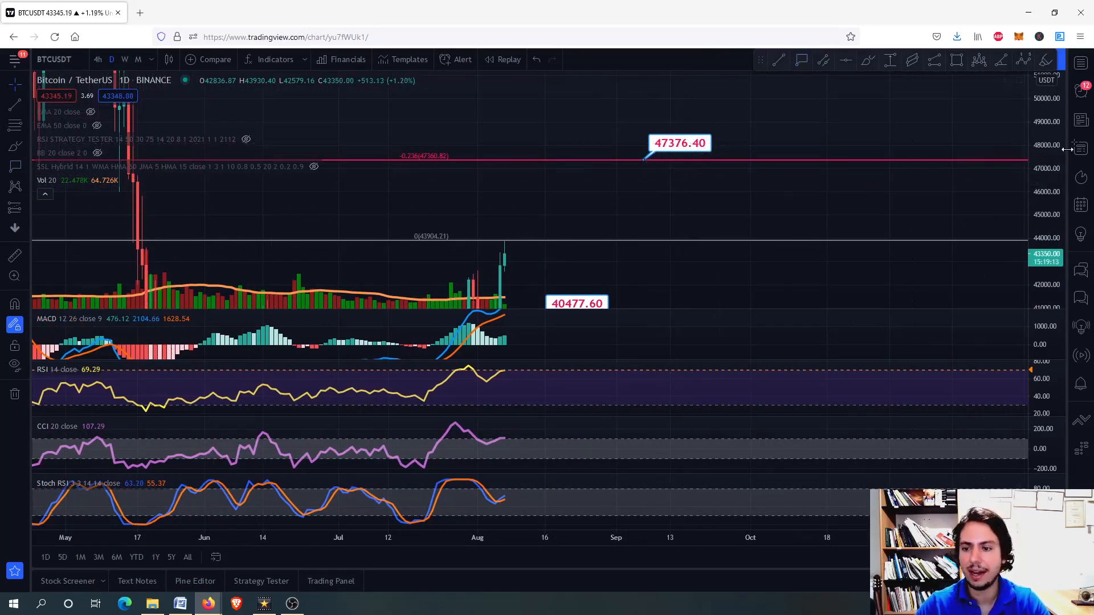
scroll("down", 3)
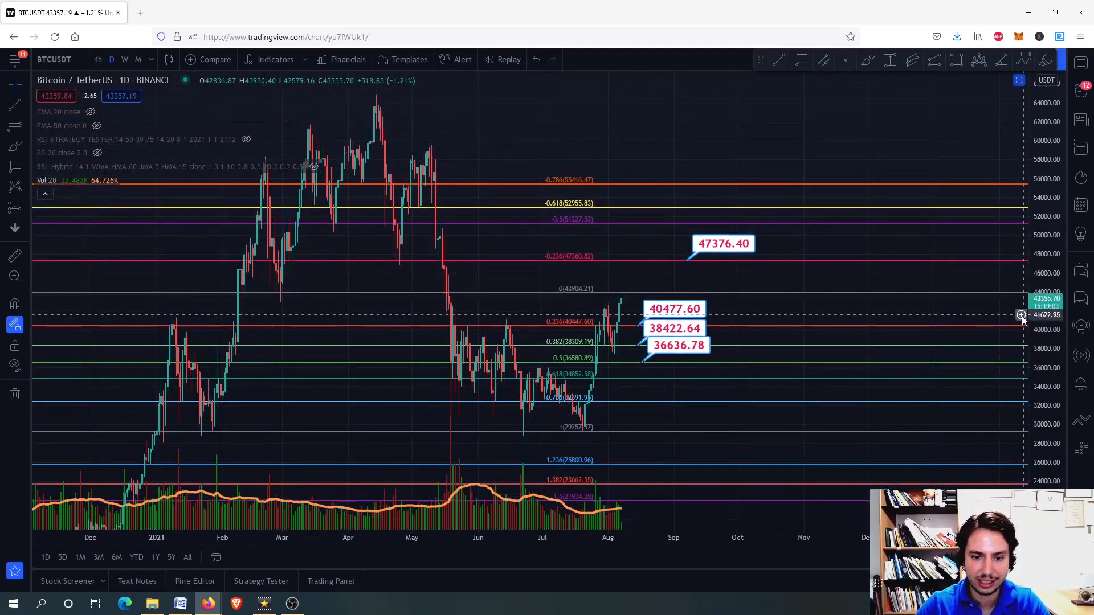
mouse_move(448, 145)
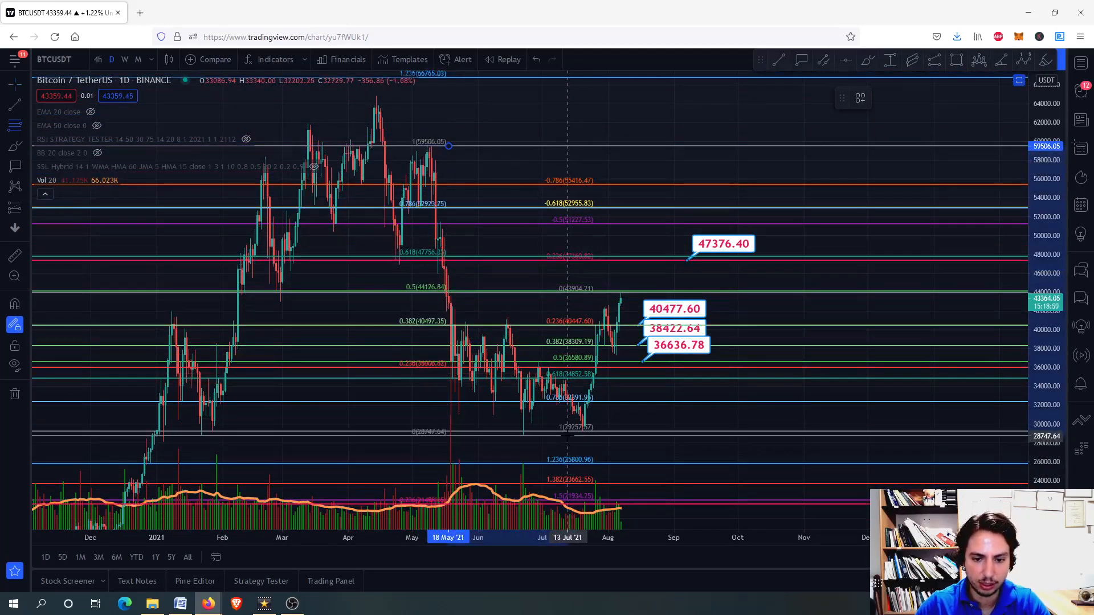
mouse_move(567, 246)
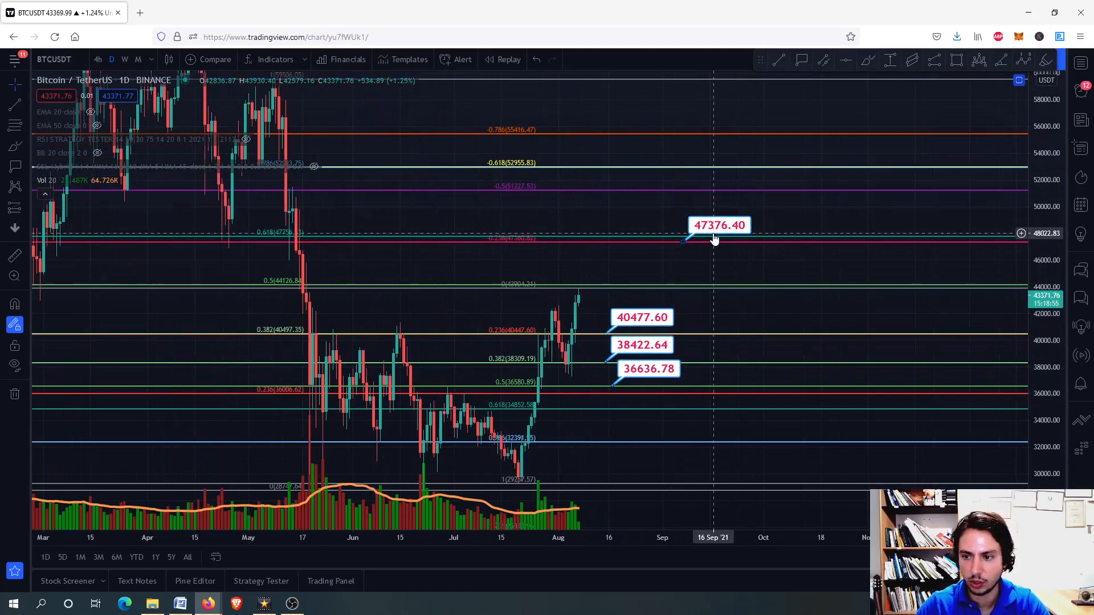
mouse_move(707, 242)
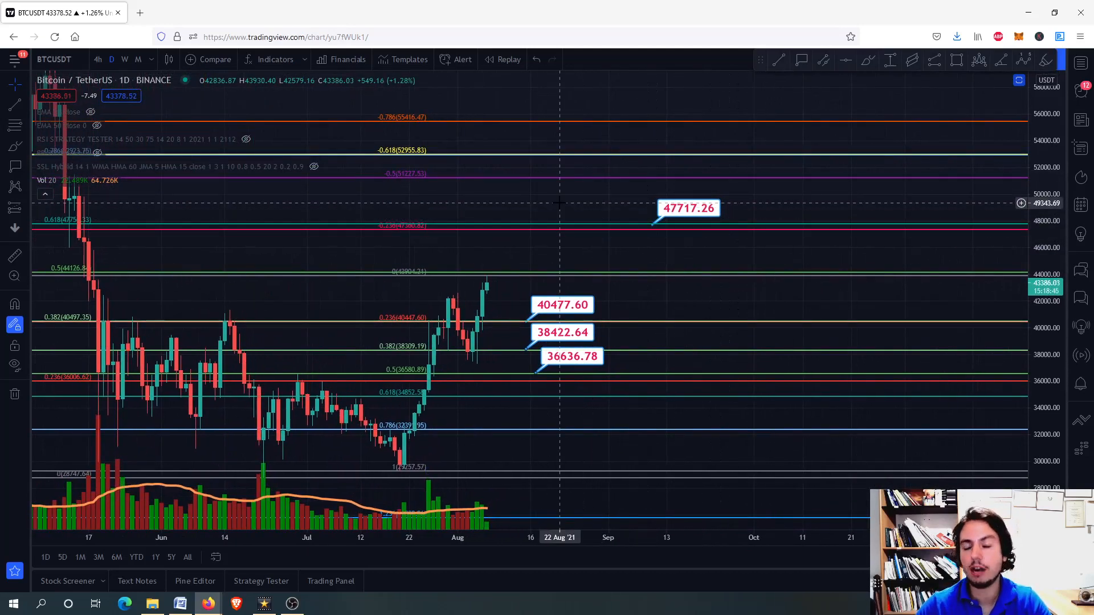
mouse_move(510, 269)
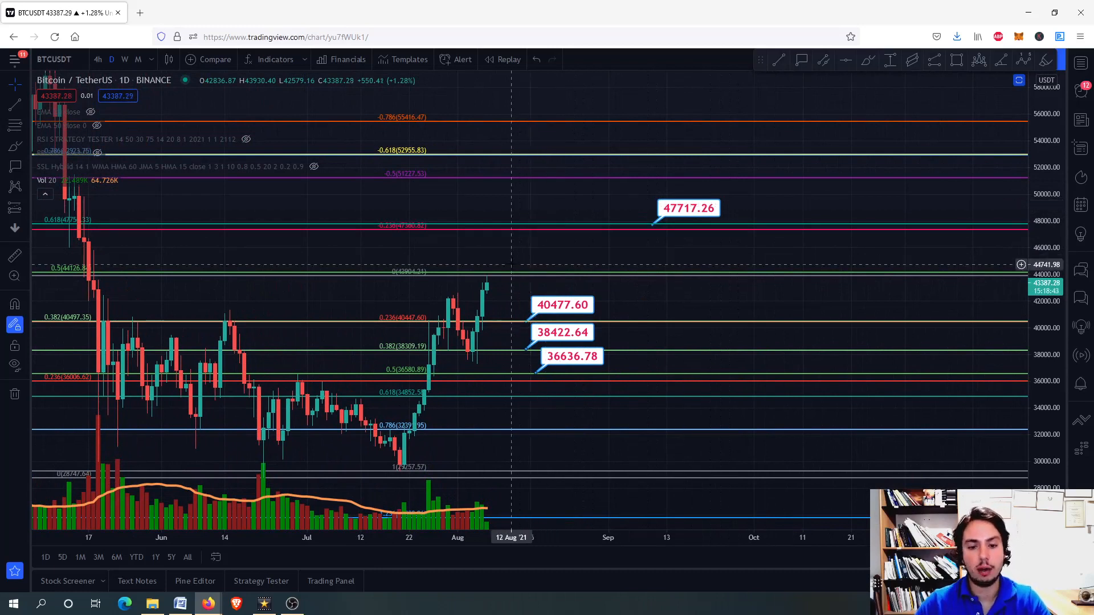
mouse_move(525, 250)
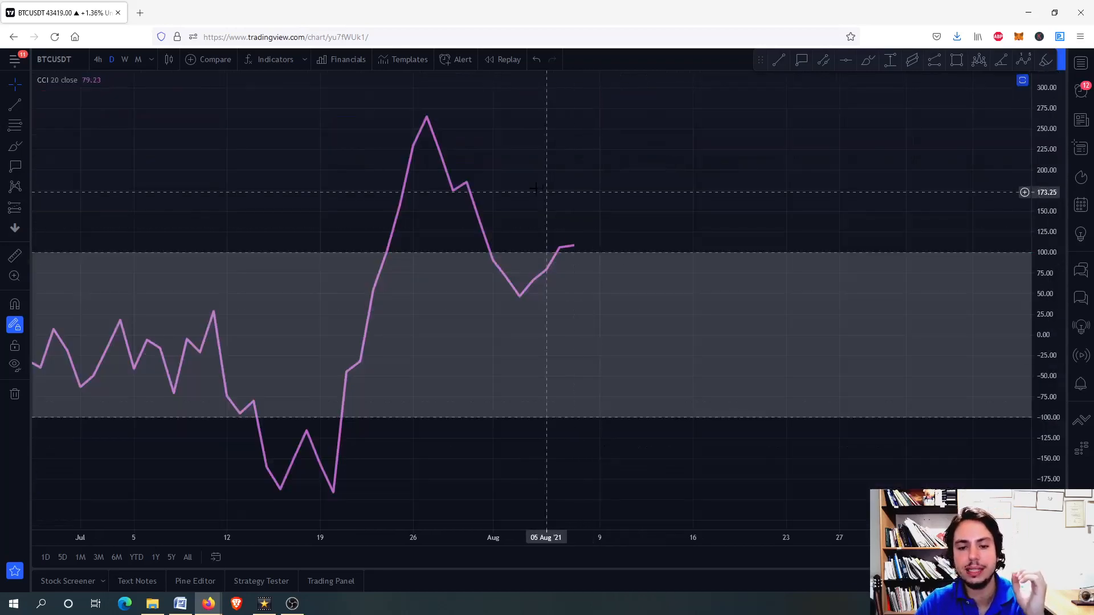
mouse_move(493, 263)
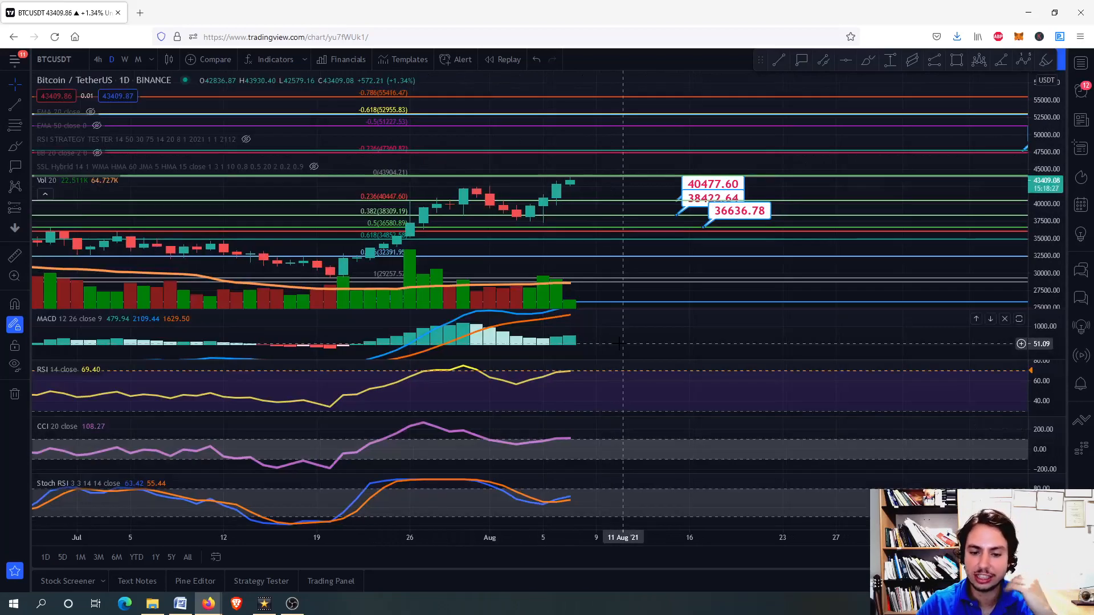
left_click(124, 58)
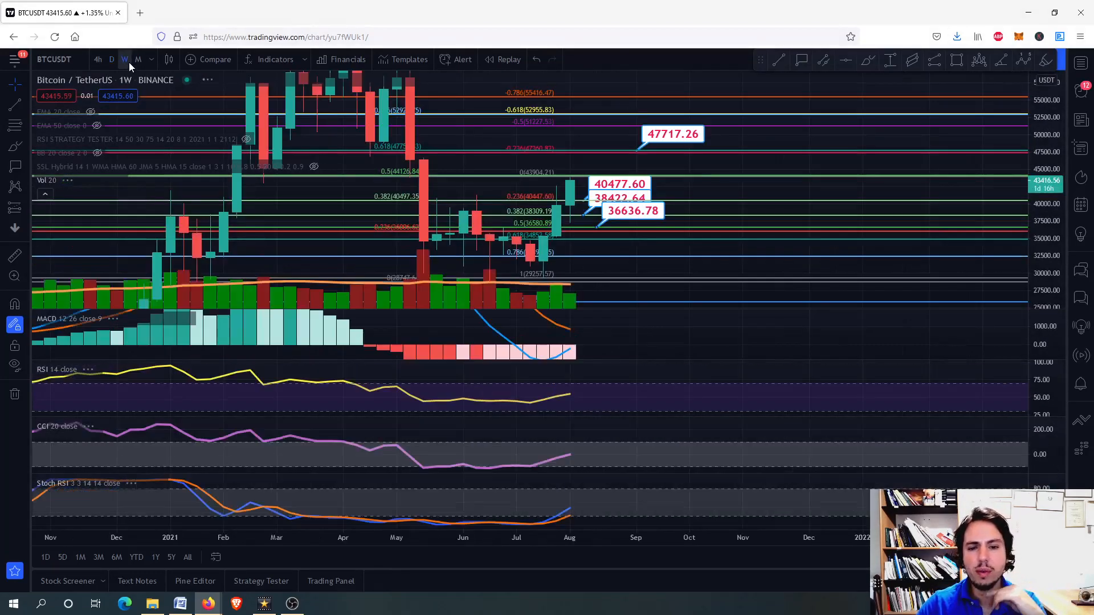
mouse_move(611, 396)
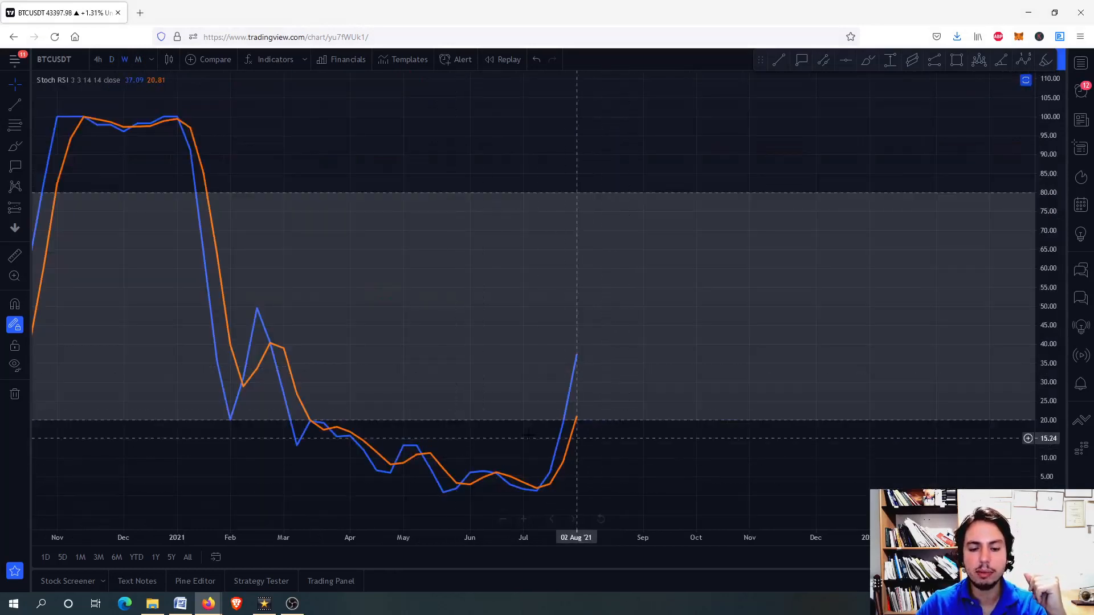
mouse_move(555, 404)
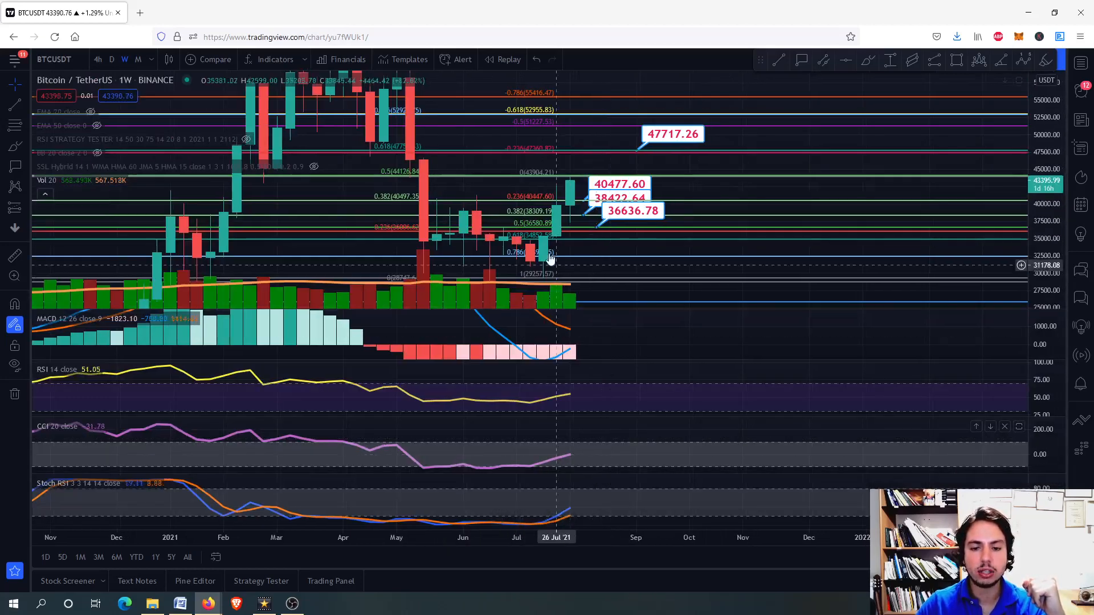
mouse_move(569, 258)
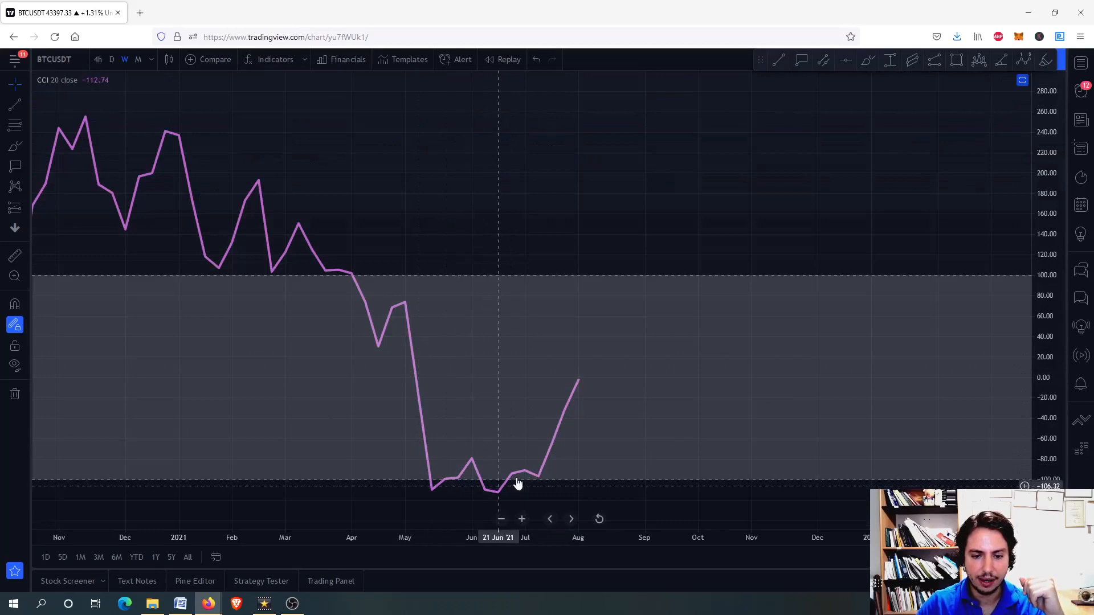
mouse_move(538, 478)
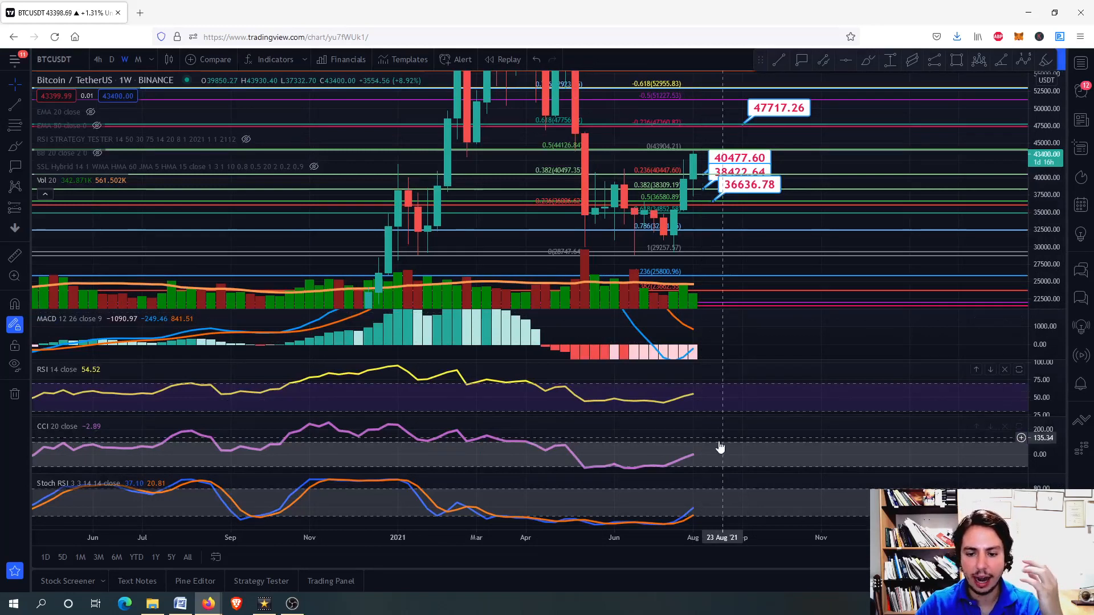
mouse_move(728, 449)
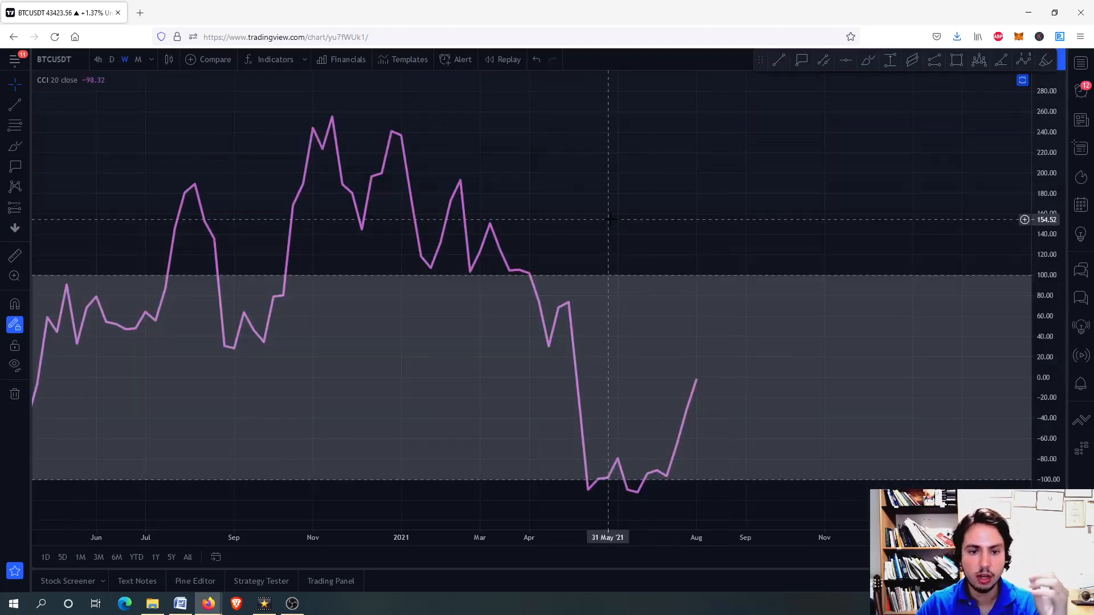
mouse_move(352, 147)
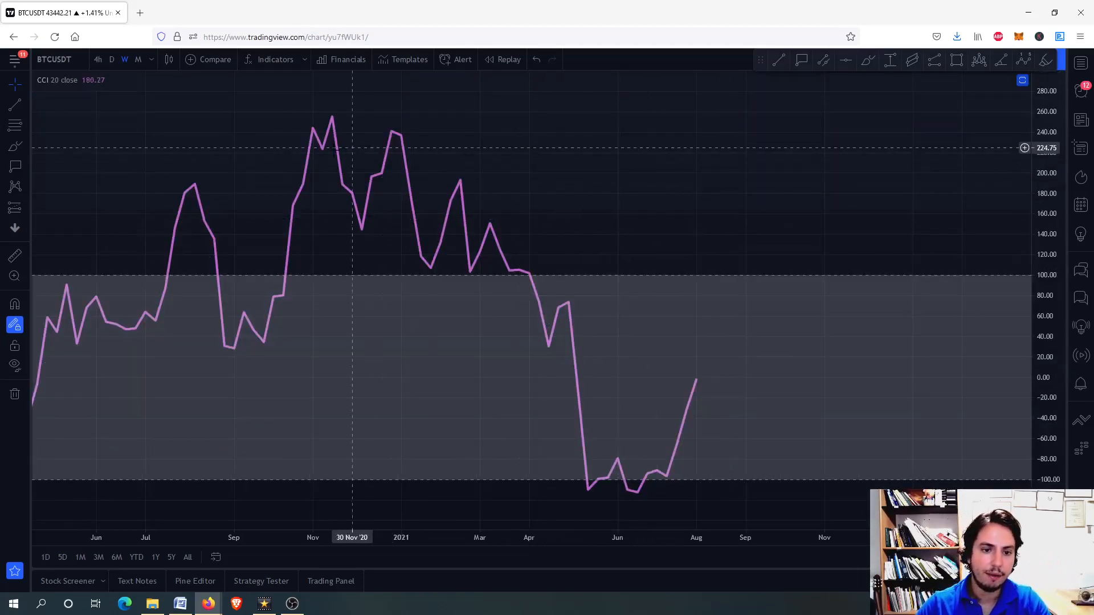
mouse_move(746, 220)
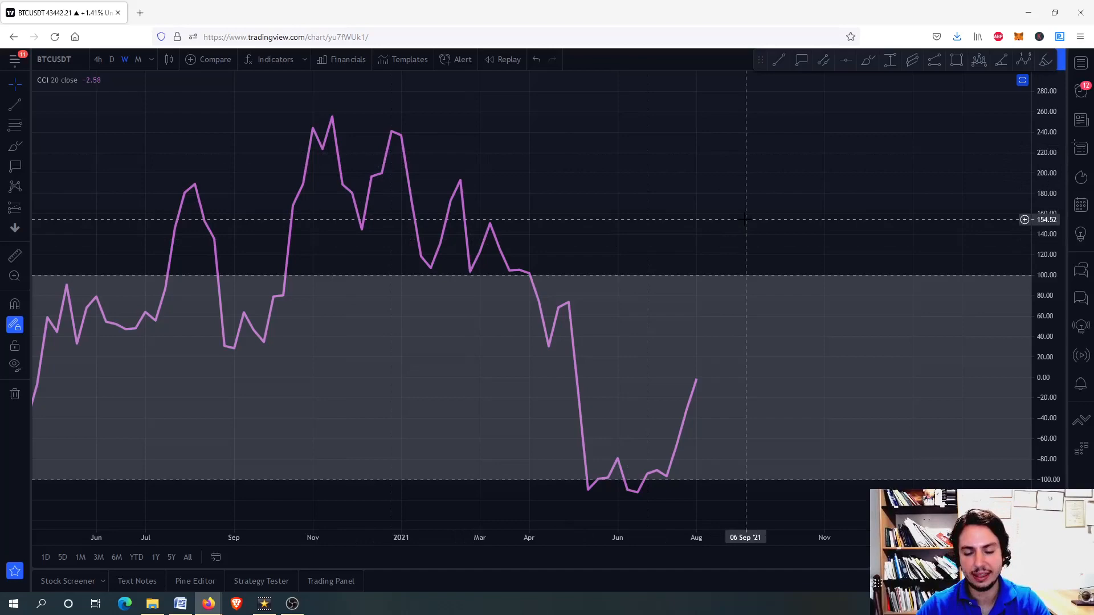
left_click(168, 59)
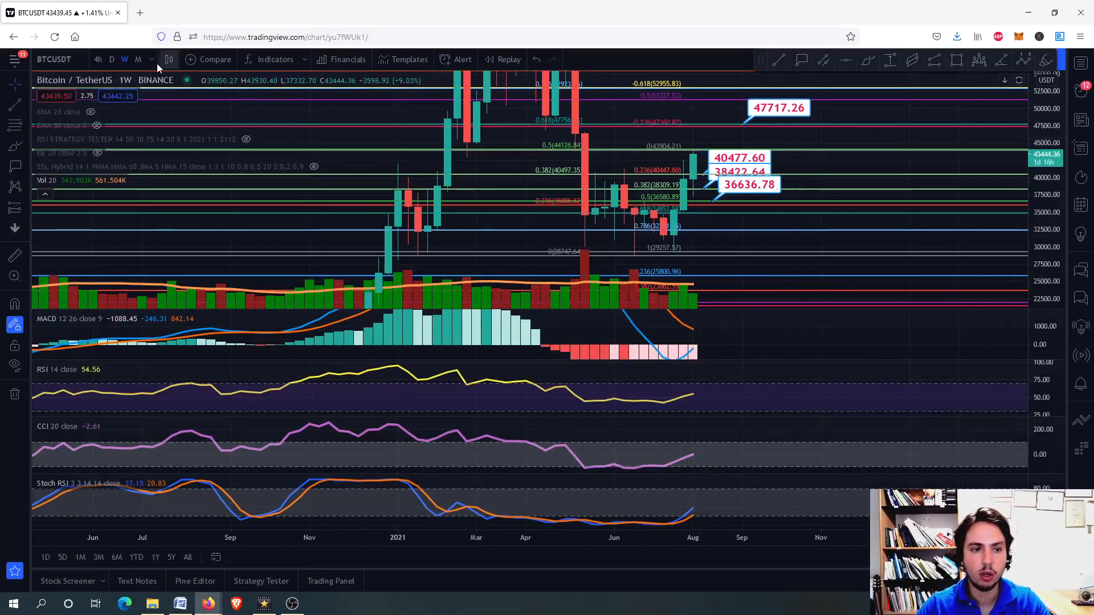
Return the BTCUSDT chart to daily candles with the D timeframe.
left_click(112, 60)
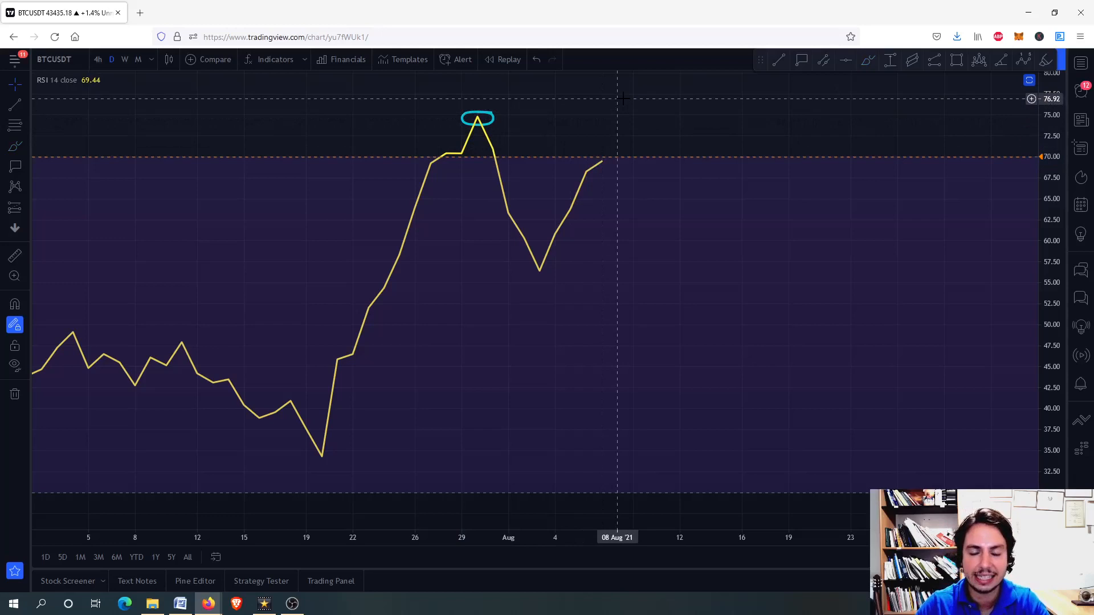
mouse_move(618, 96)
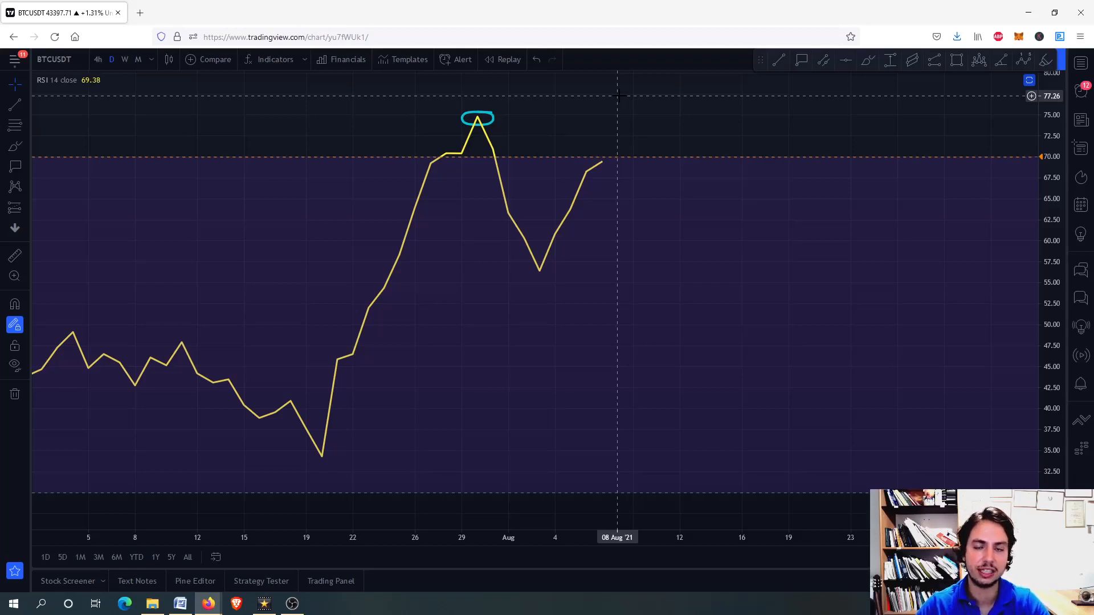
mouse_move(524, 104)
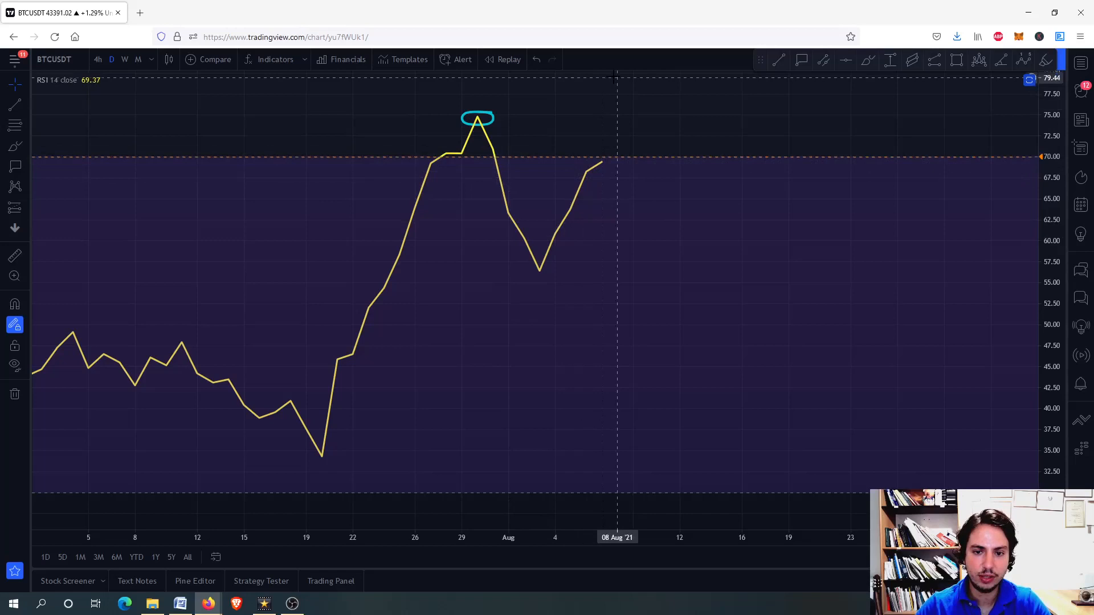
mouse_move(478, 280)
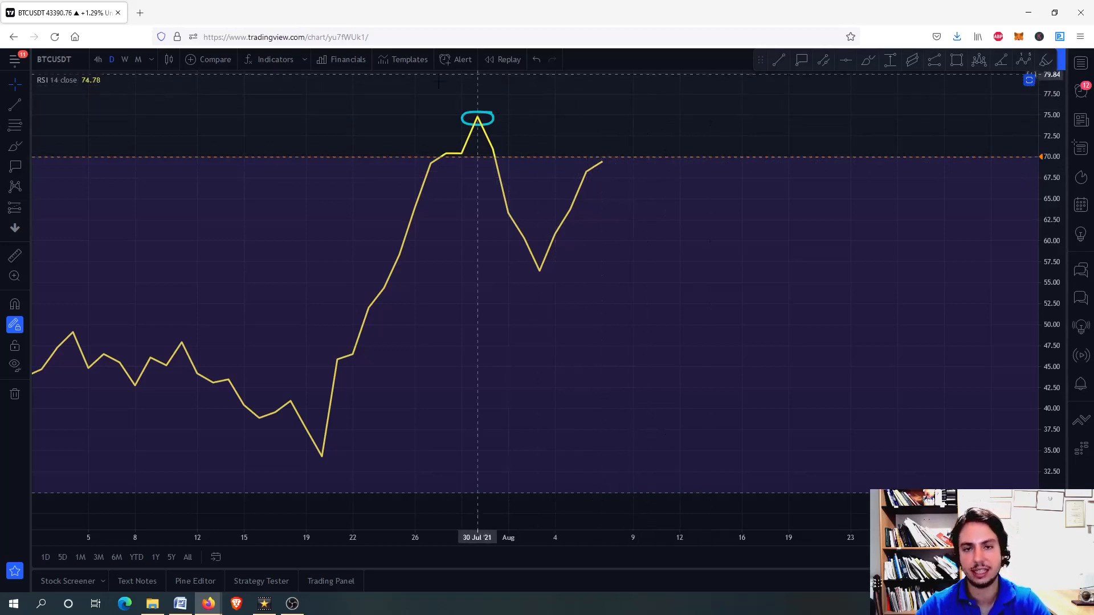
mouse_move(647, 305)
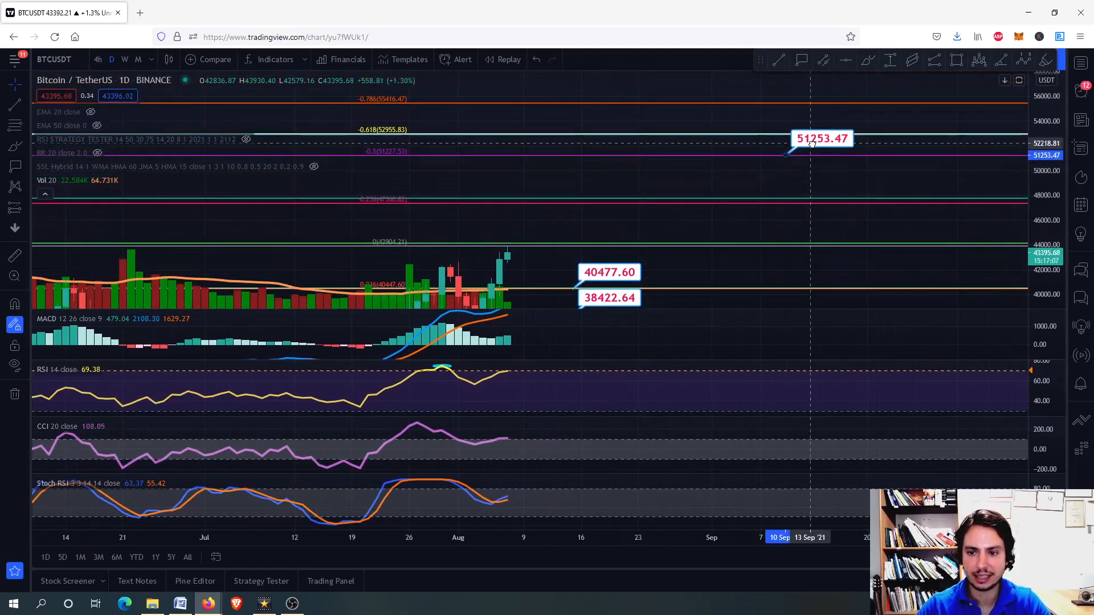
mouse_move(801, 177)
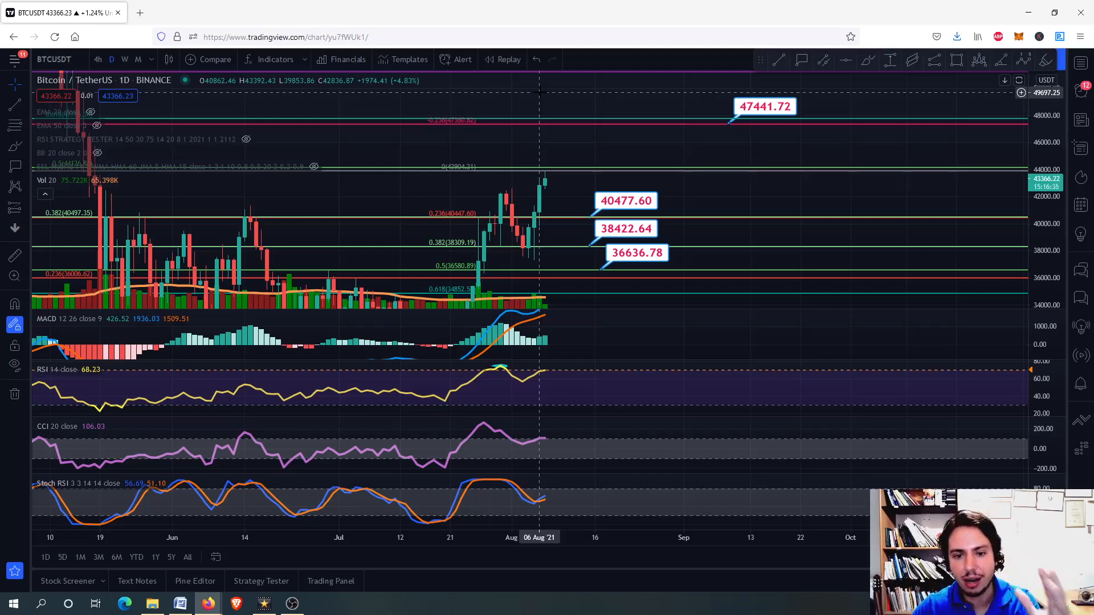
mouse_move(566, 228)
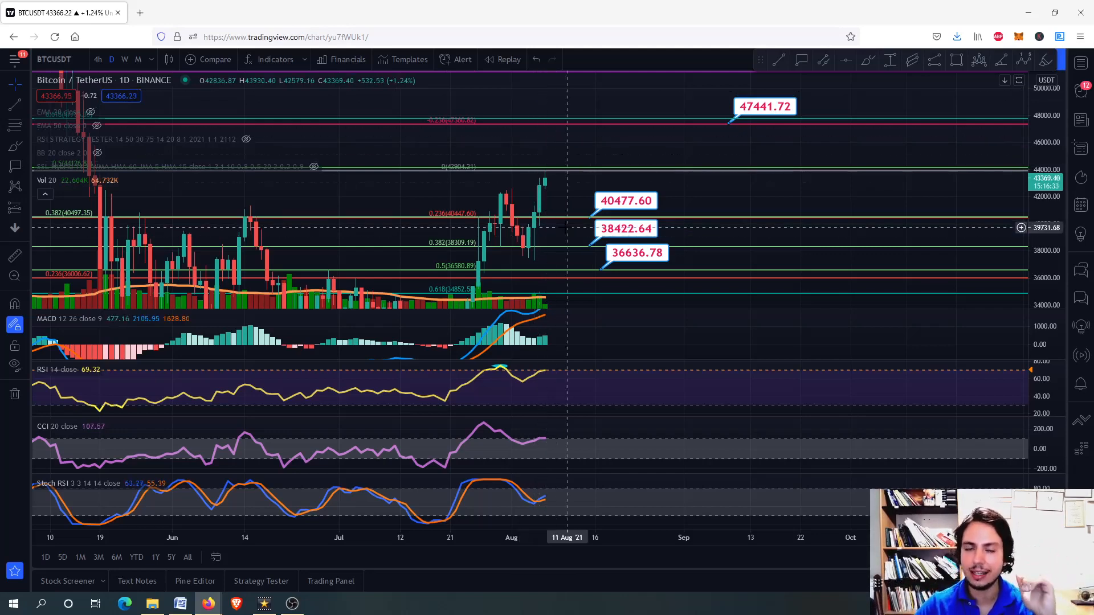
mouse_move(675, 124)
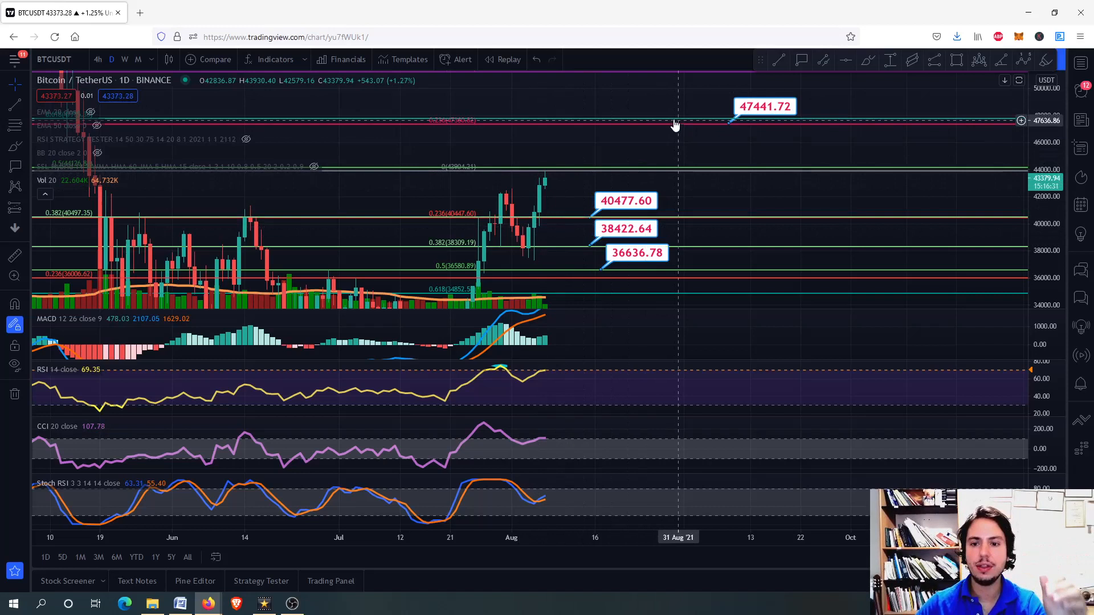
mouse_move(621, 125)
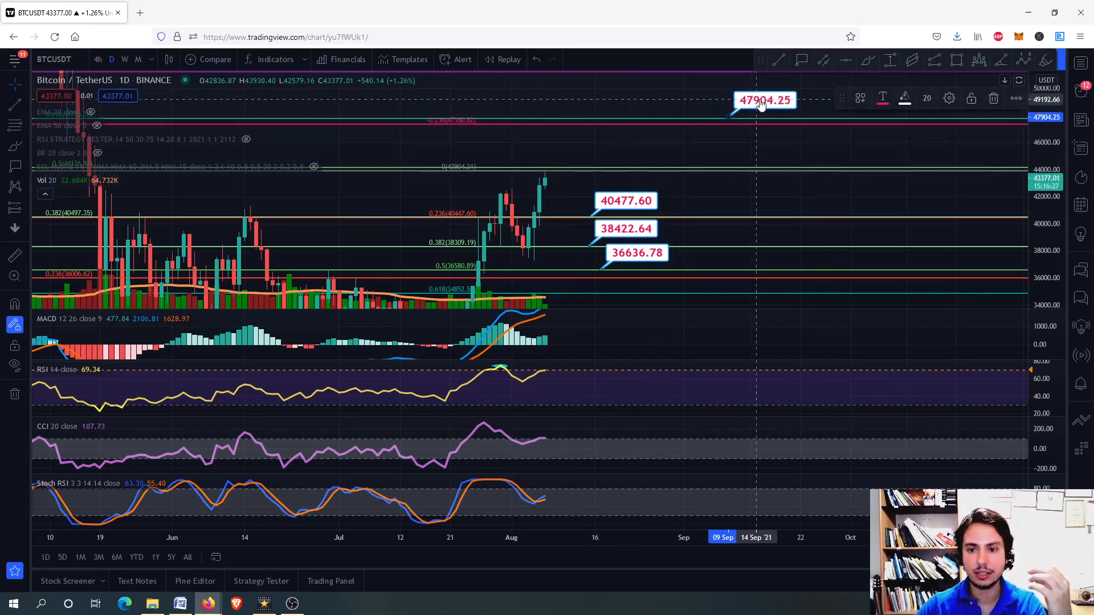
mouse_move(657, 138)
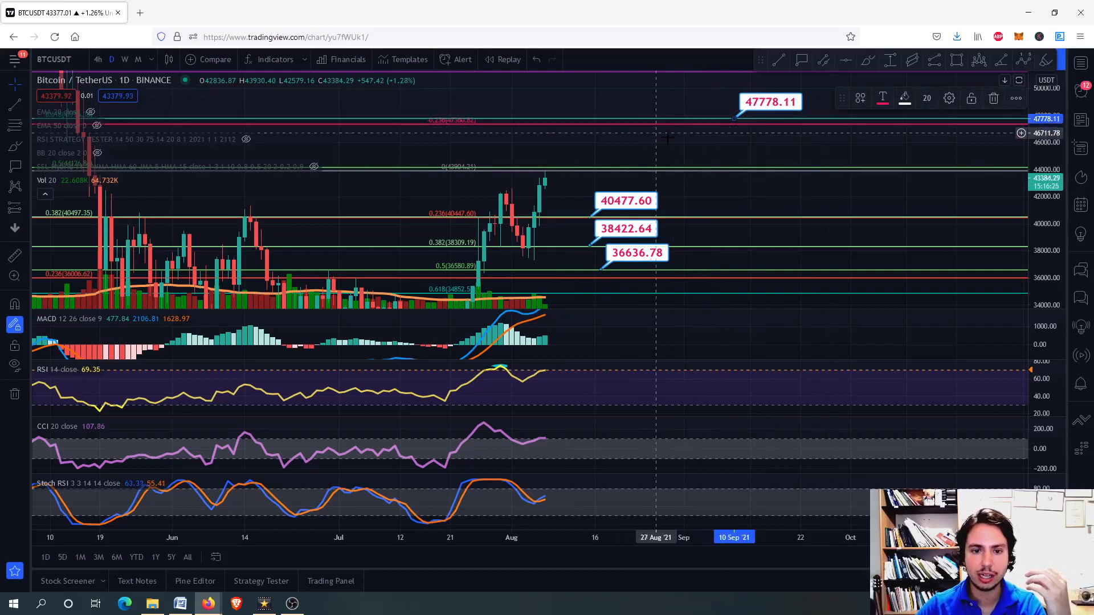
mouse_move(700, 125)
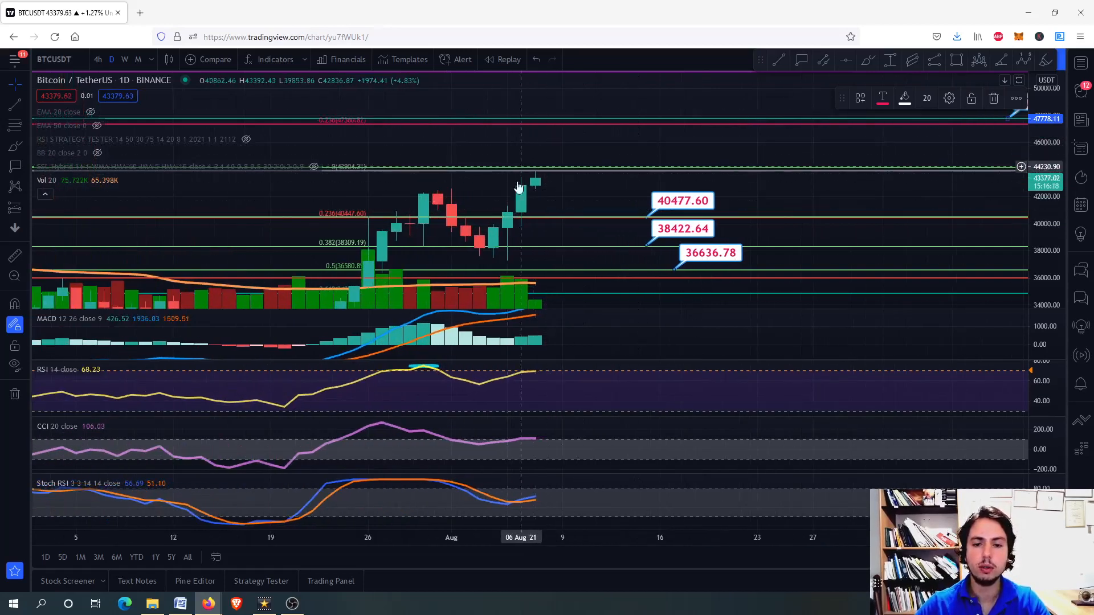
mouse_move(575, 197)
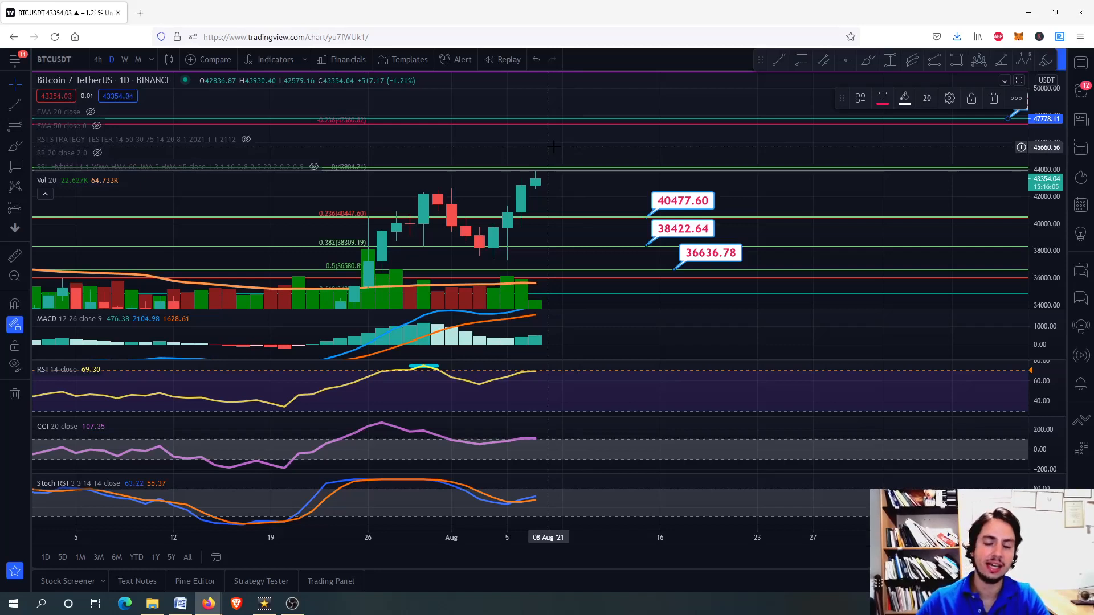
mouse_move(589, 175)
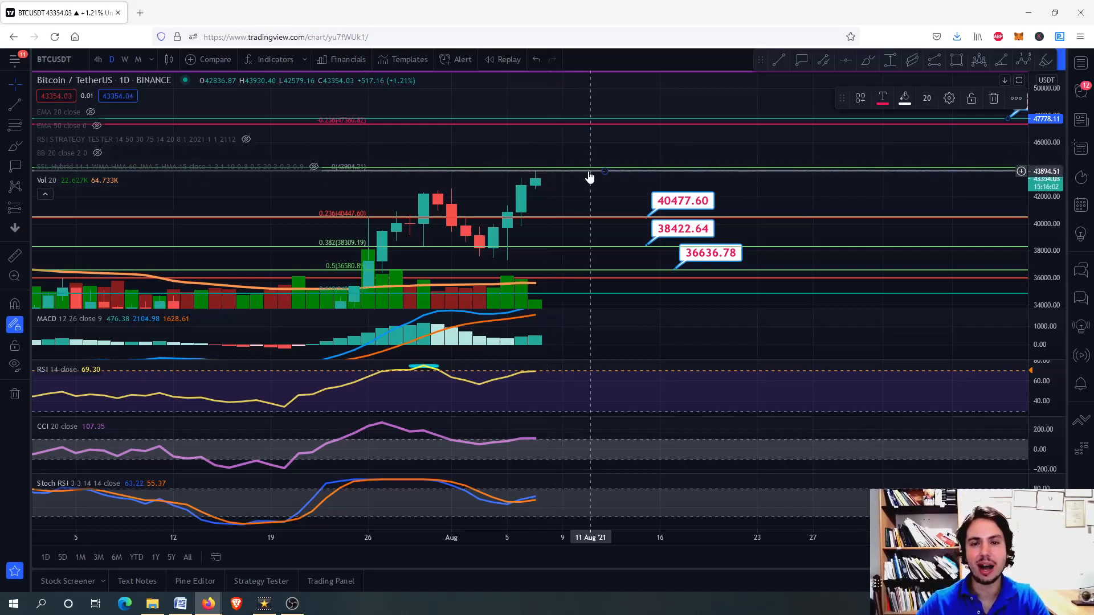